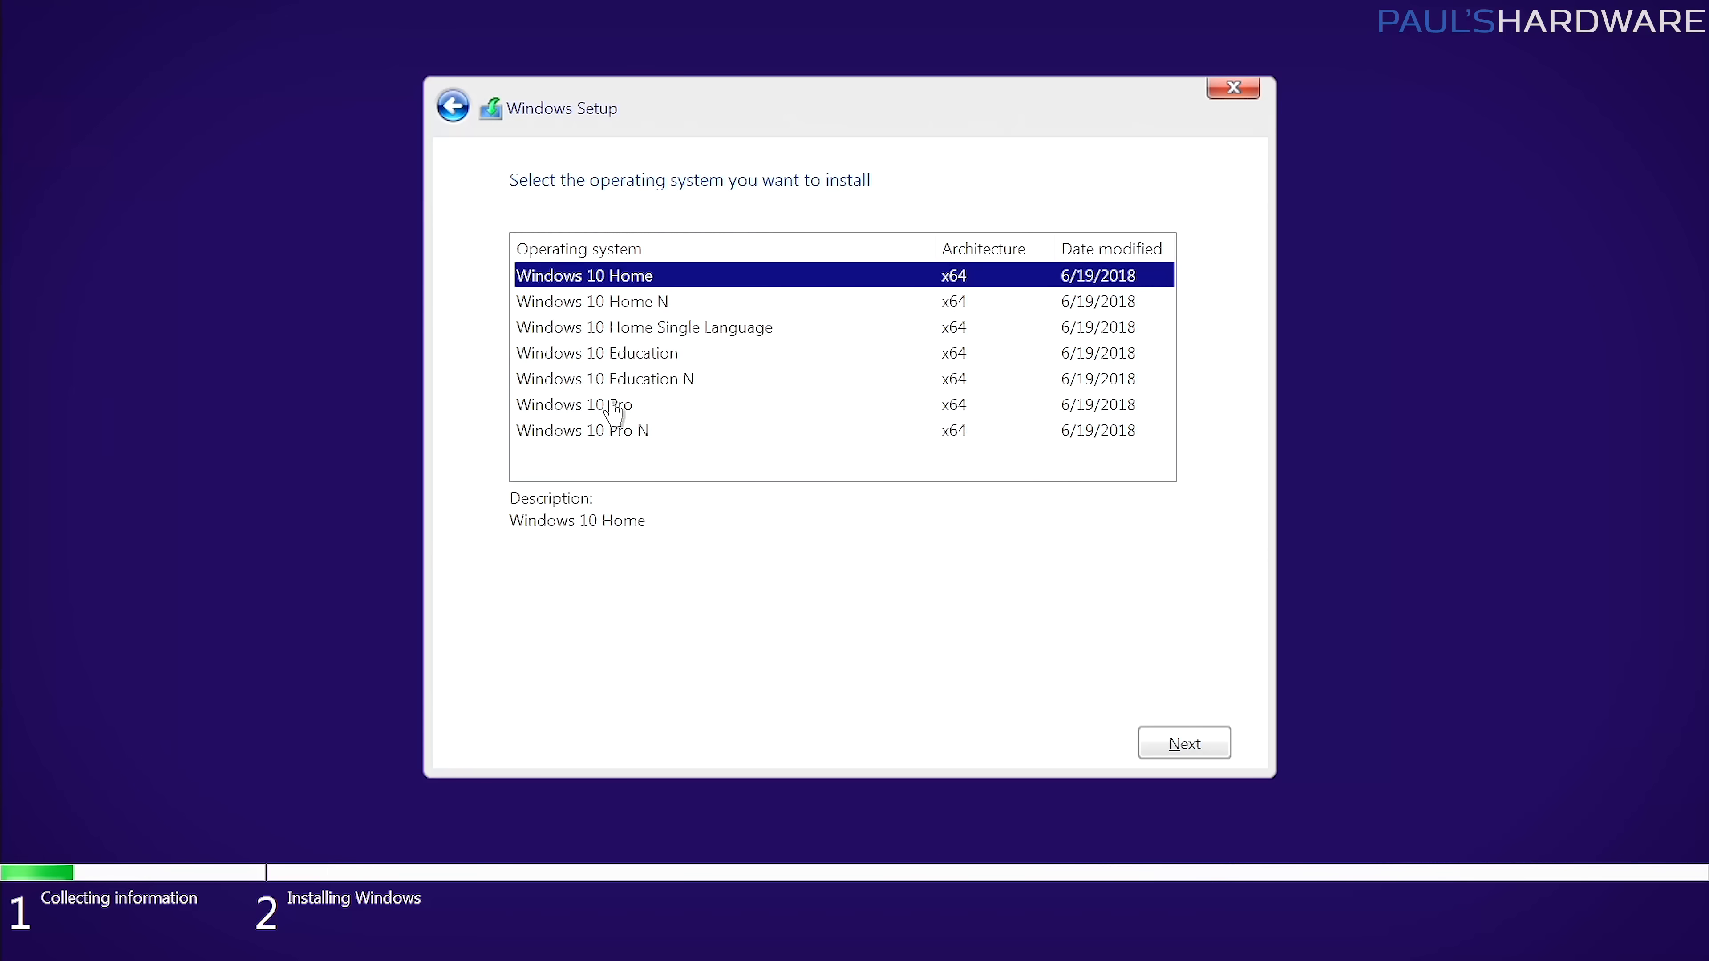
# Select Windows 10 Pro (x64) as the edition and continue to the installation type.
pyautogui.click(574, 404)
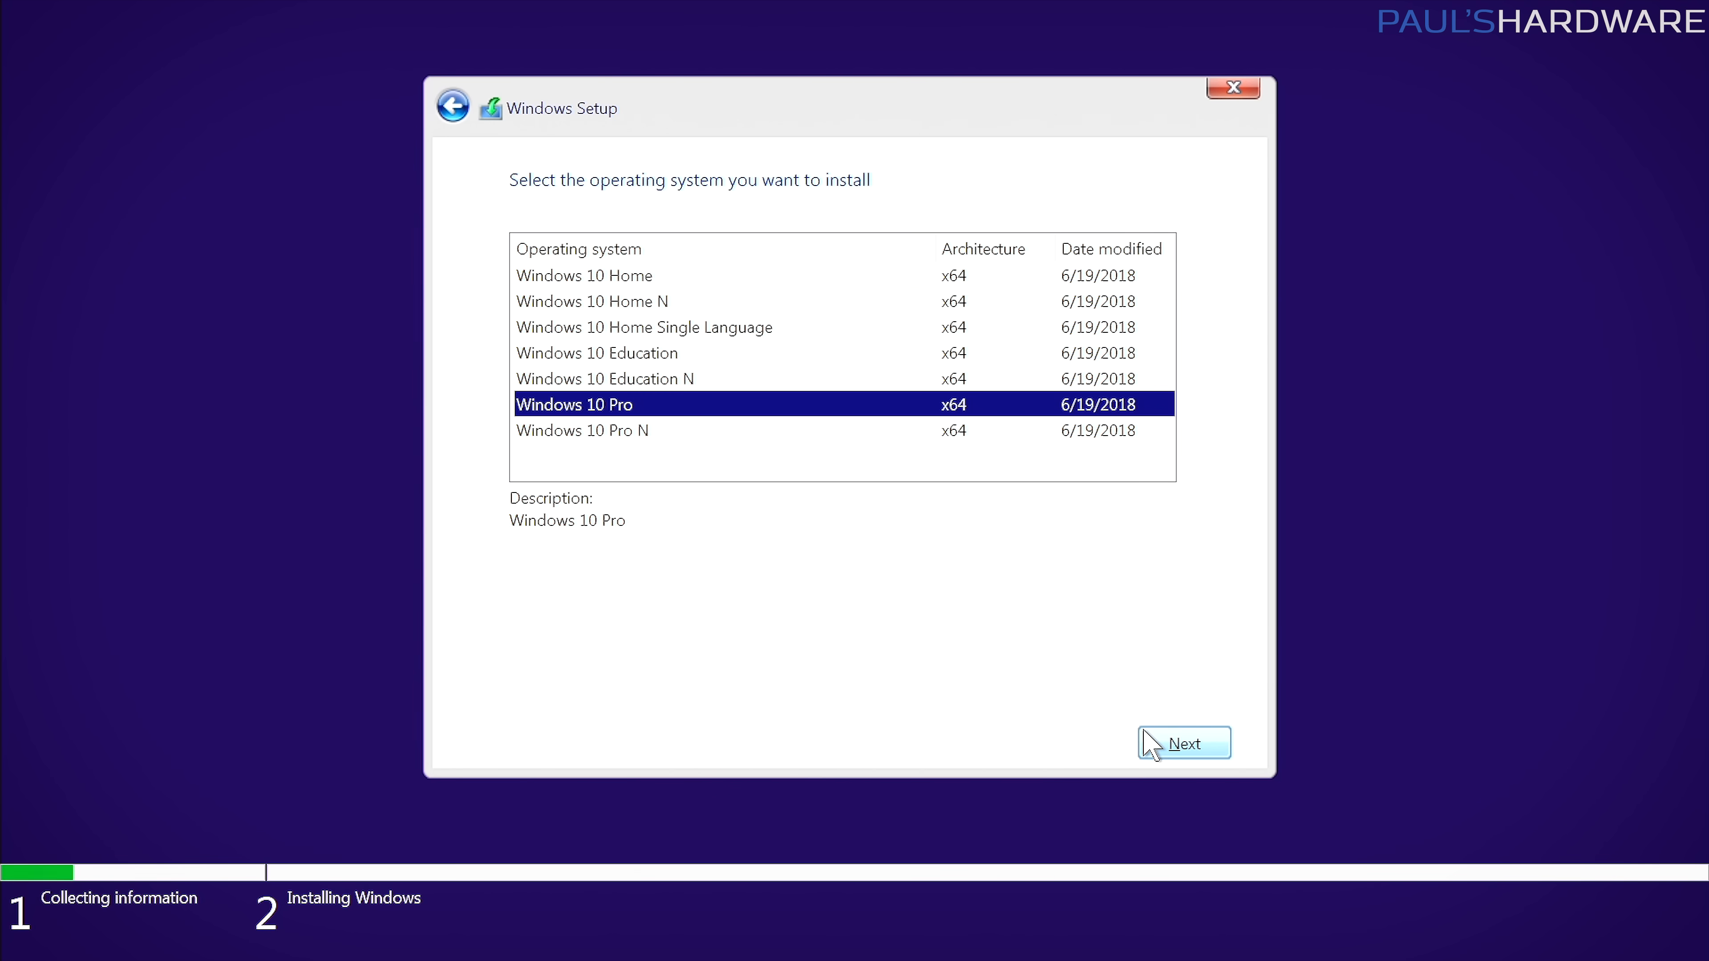
pyautogui.click(1183, 742)
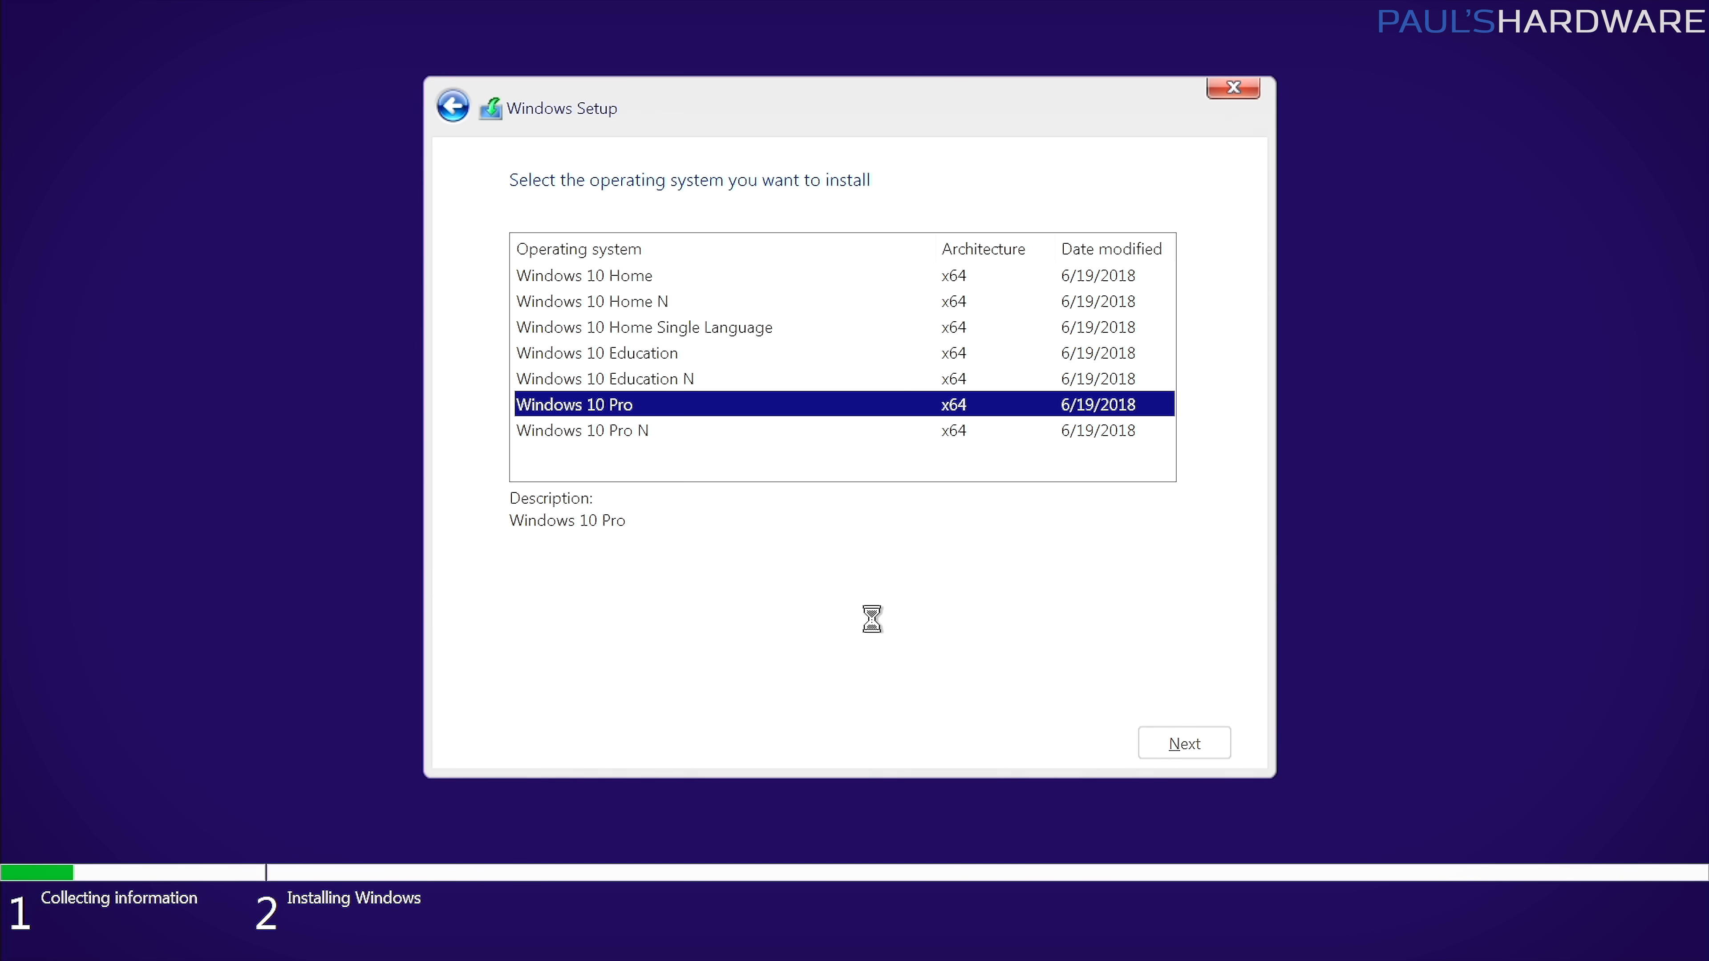
pyautogui.click(1183, 742)
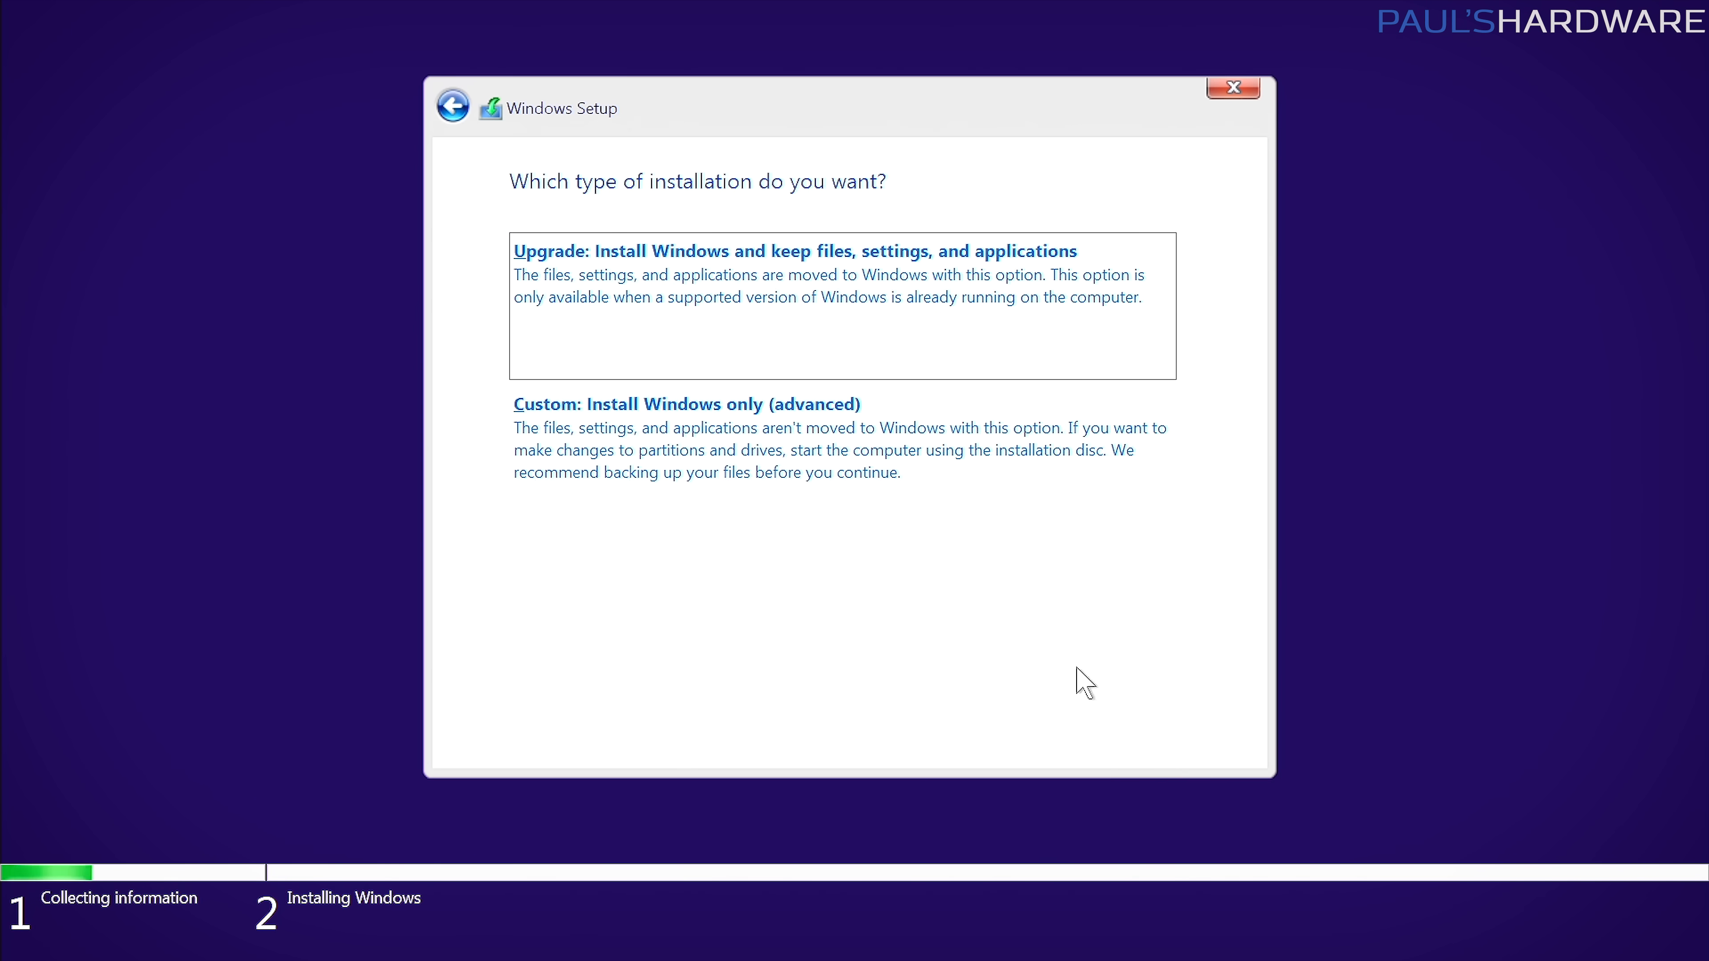
pyautogui.moveTo(632, 302)
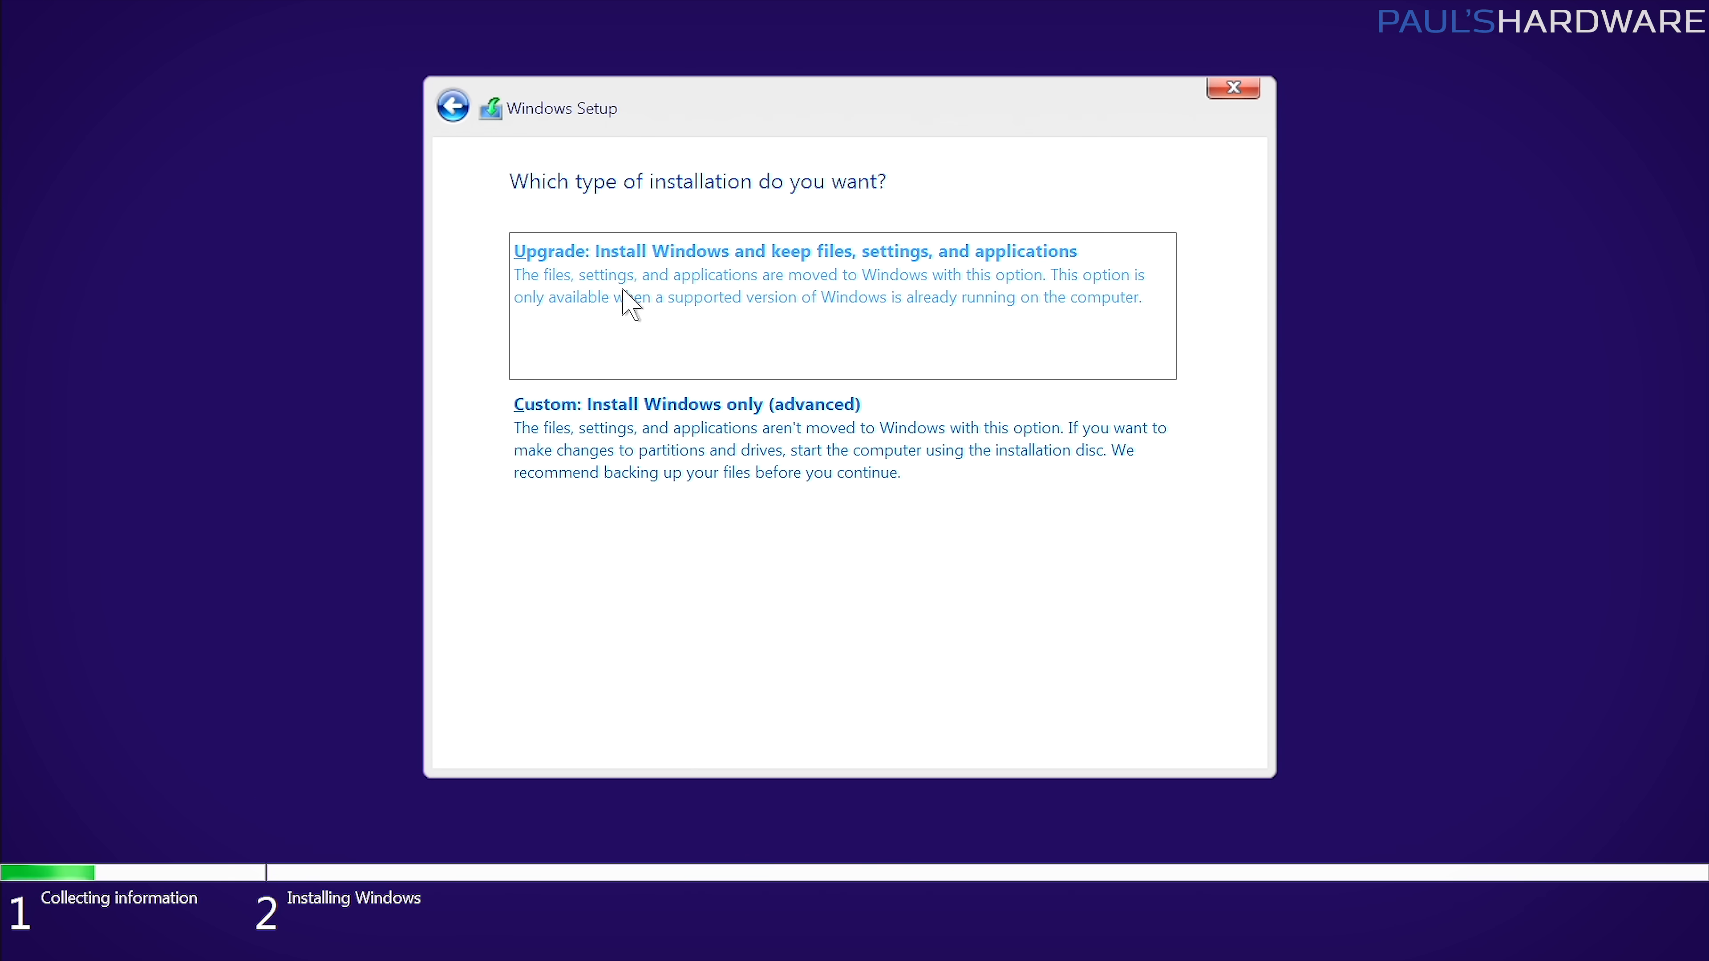
pyautogui.moveTo(670, 262)
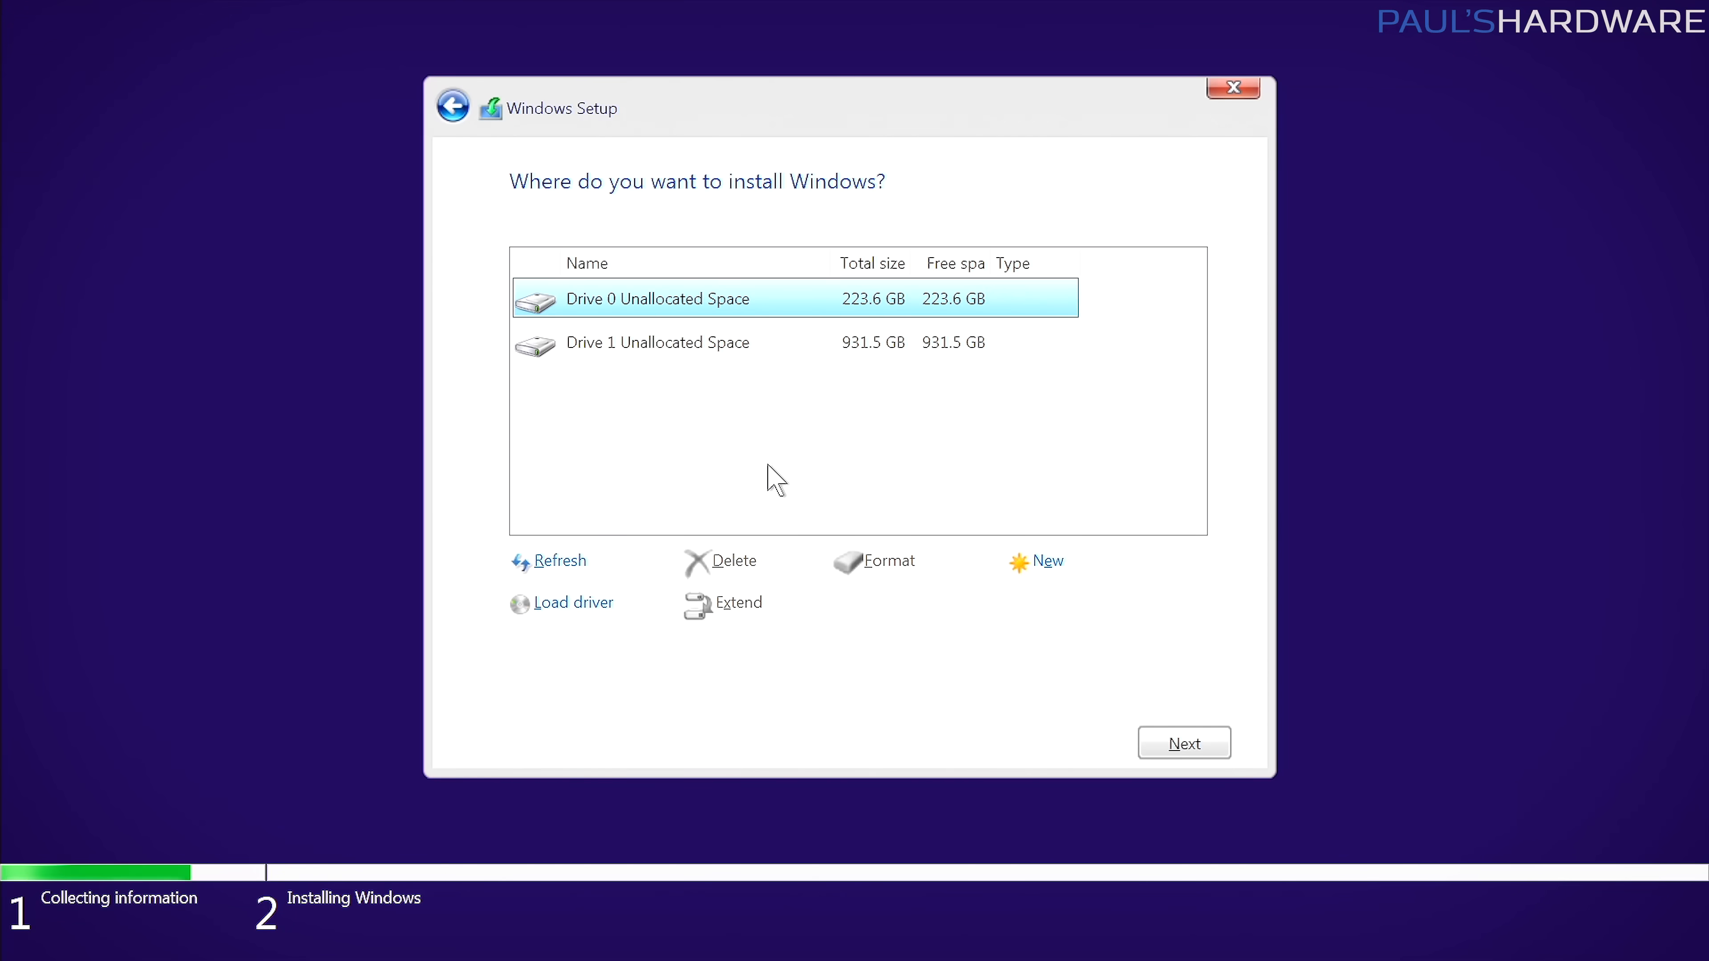
# Delete Drive 0's existing partitions, leaving 223.6 GB of unallocated space.
pyautogui.click(659, 342)
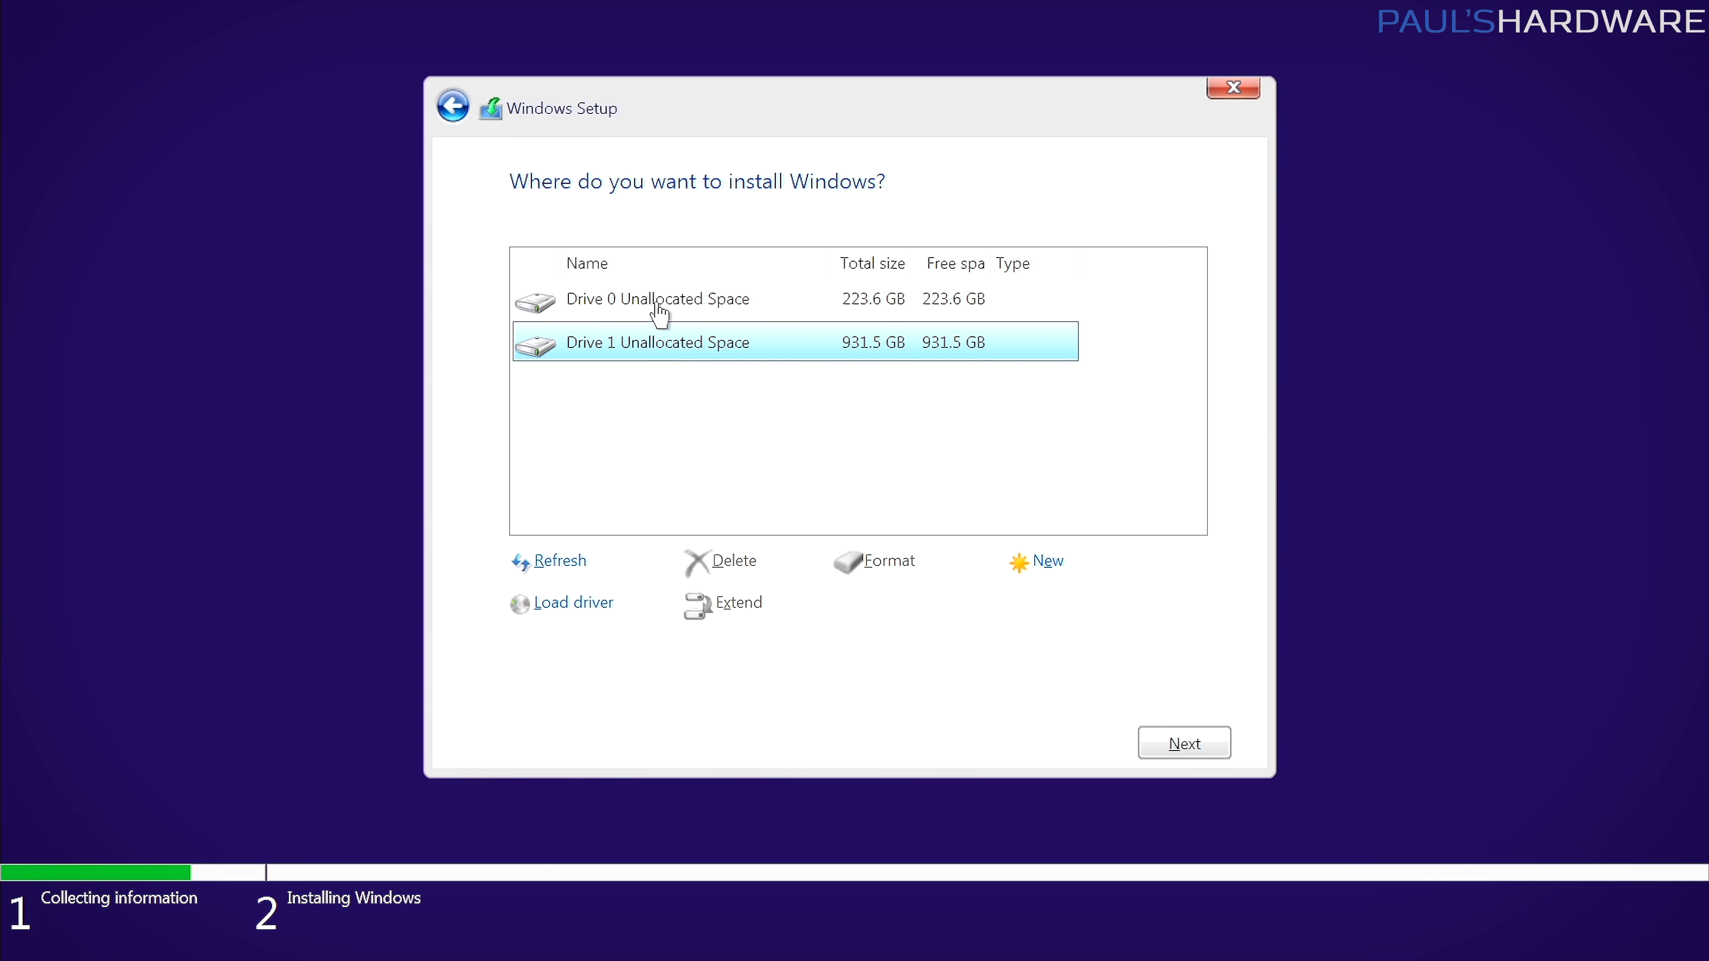
pyautogui.click(1046, 560)
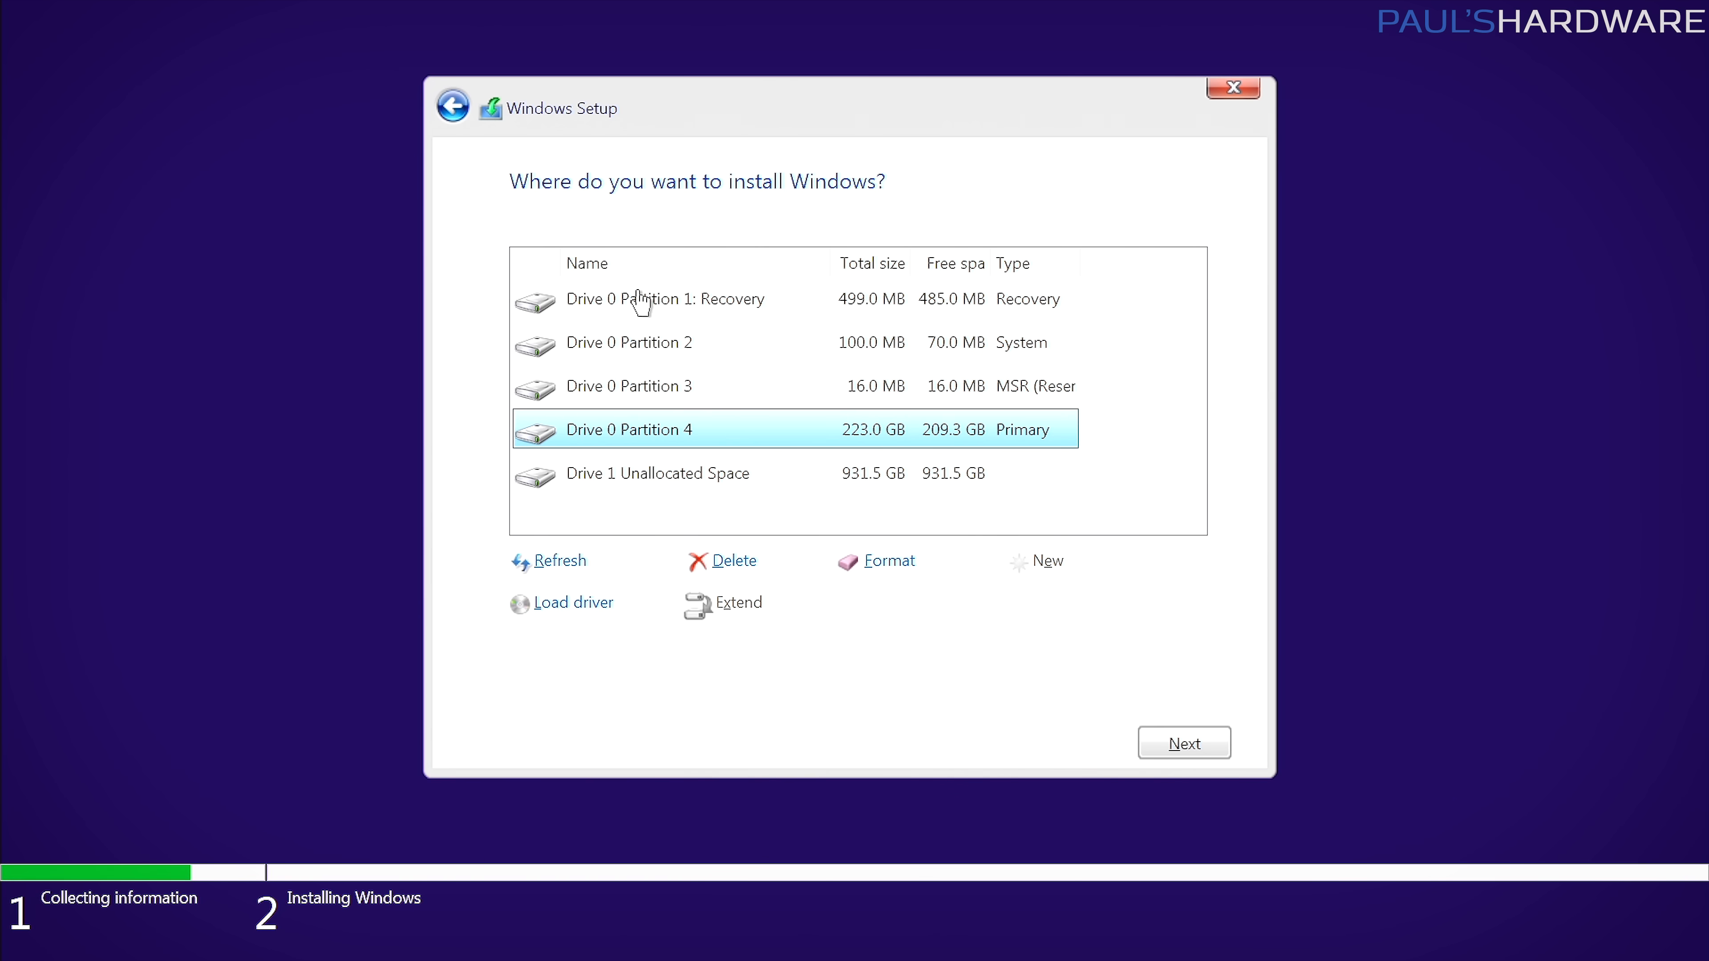
pyautogui.moveTo(649, 422)
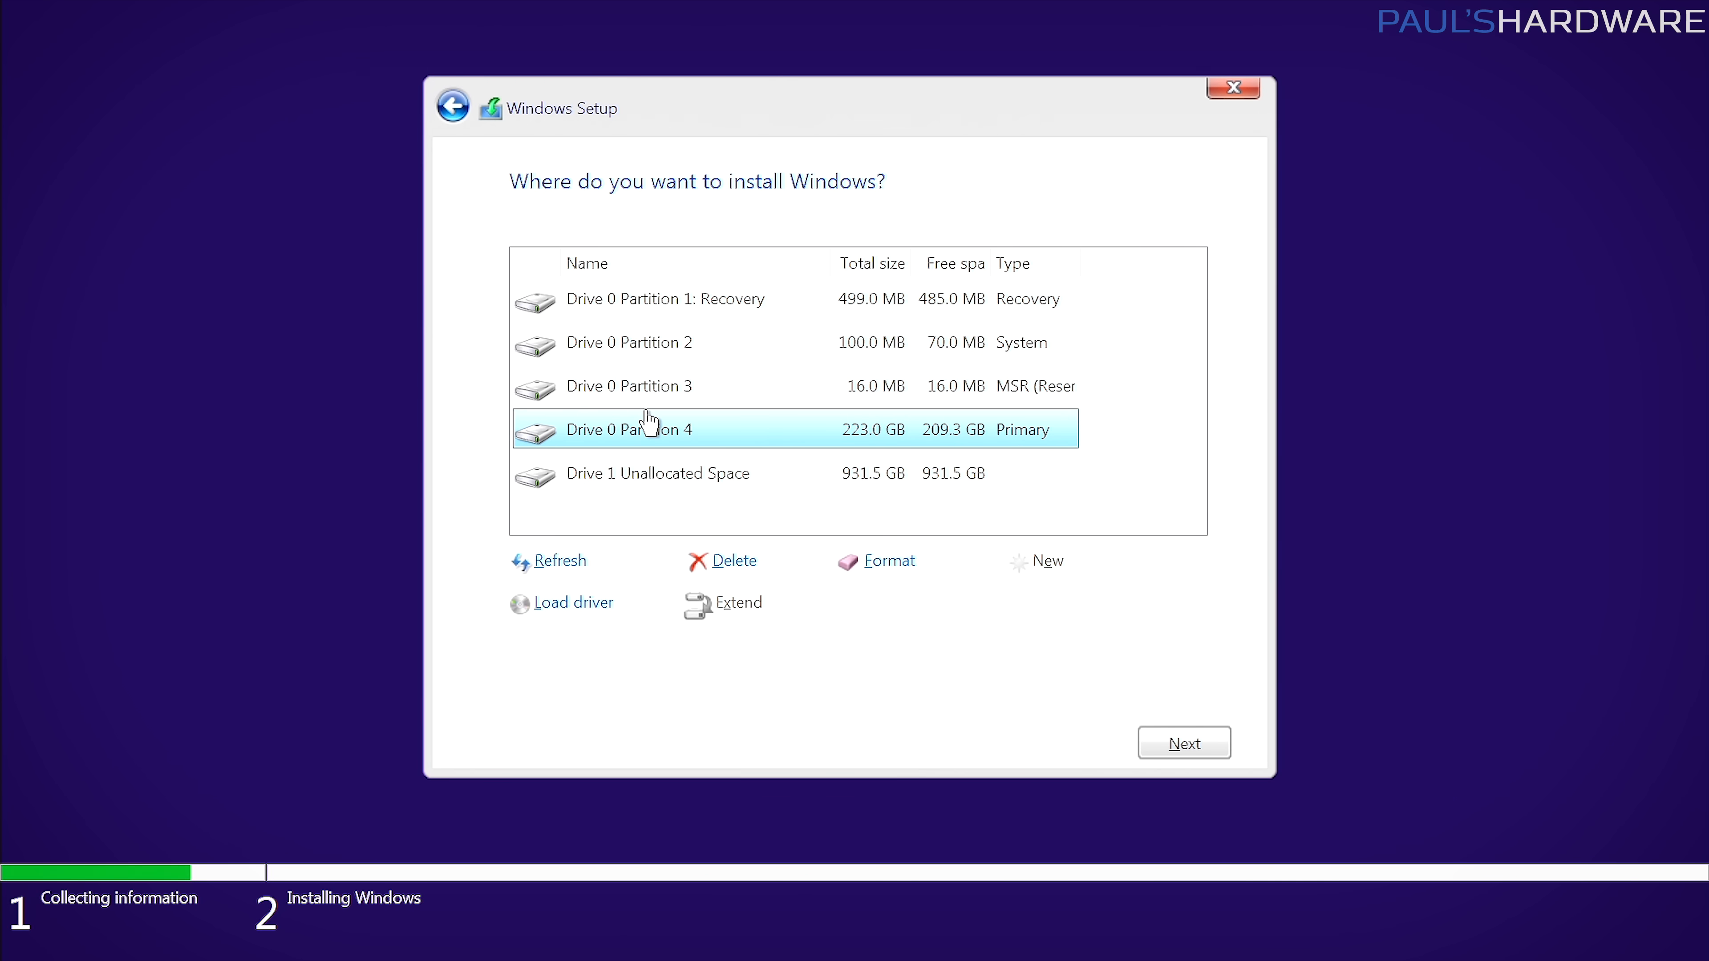
pyautogui.click(665, 299)
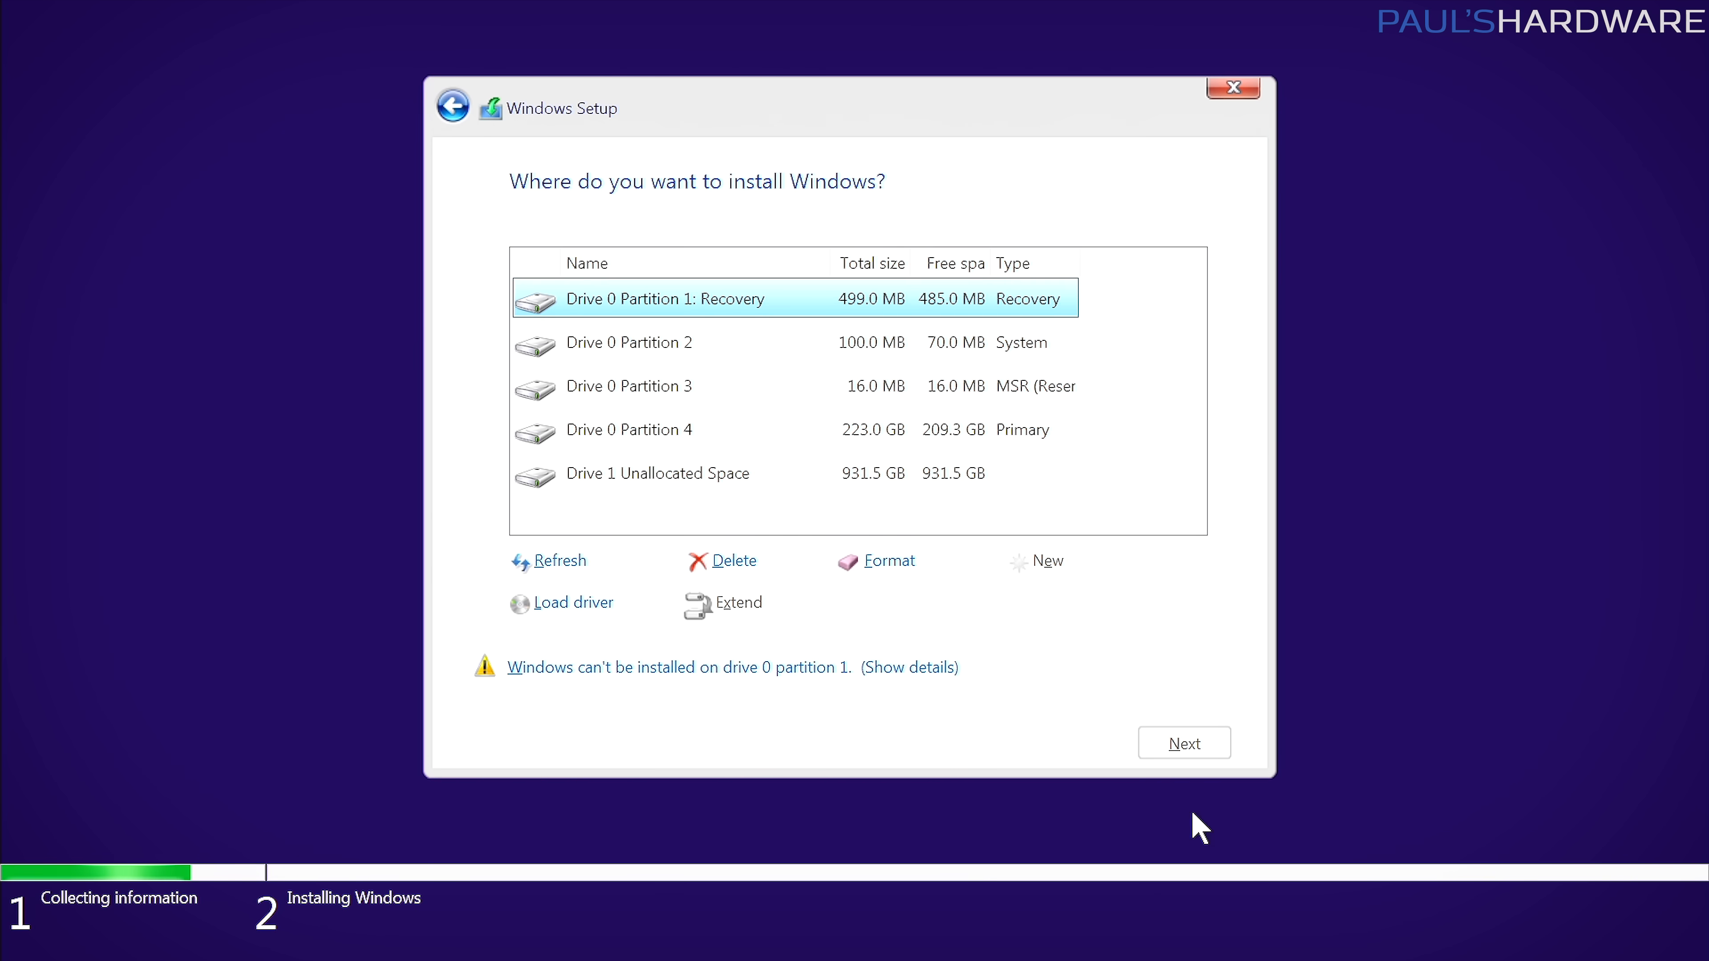
pyautogui.click(733, 562)
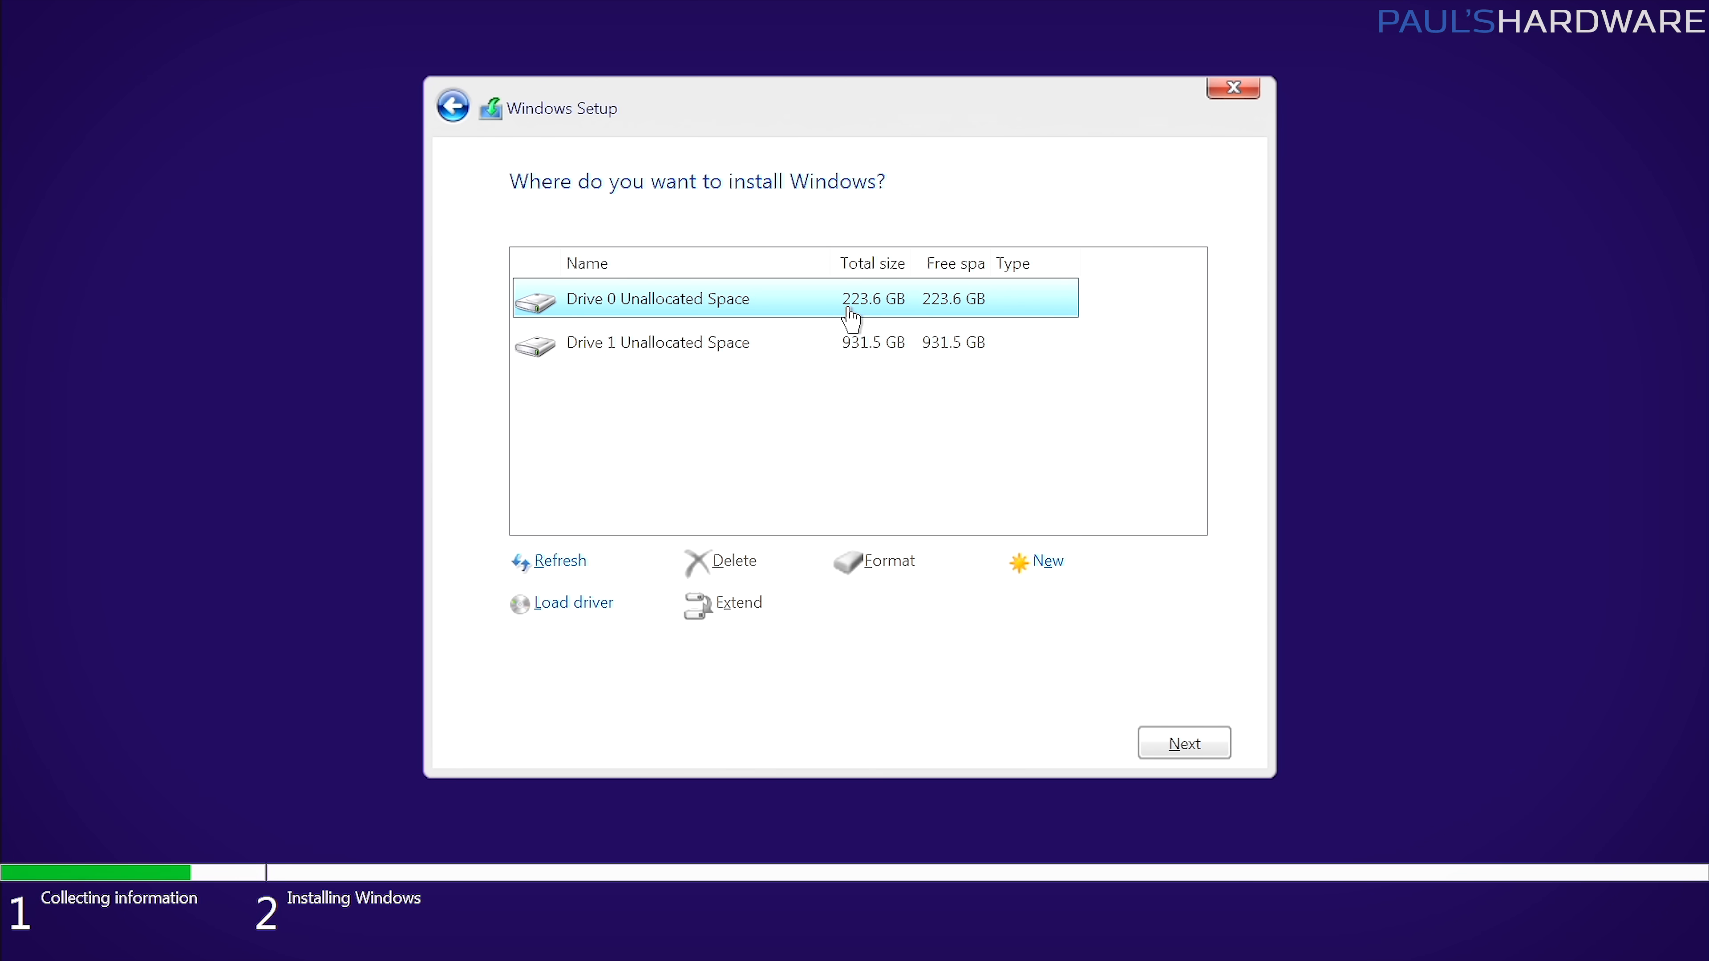
pyautogui.moveTo(900, 327)
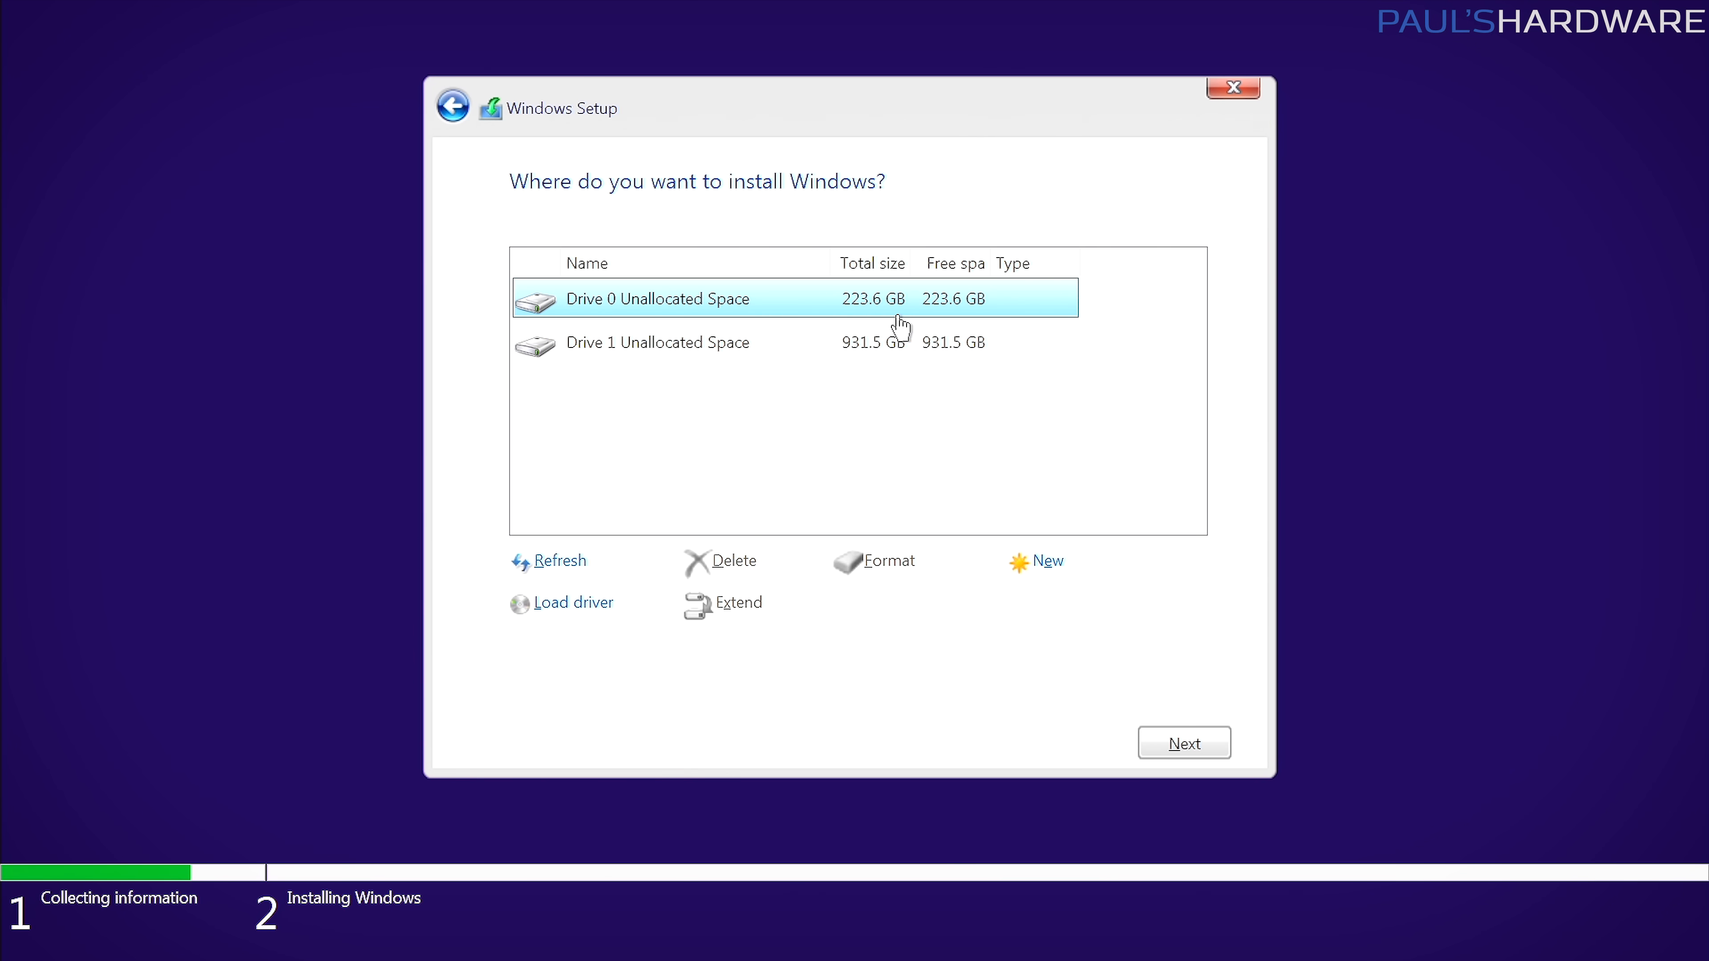
pyautogui.moveTo(846, 321)
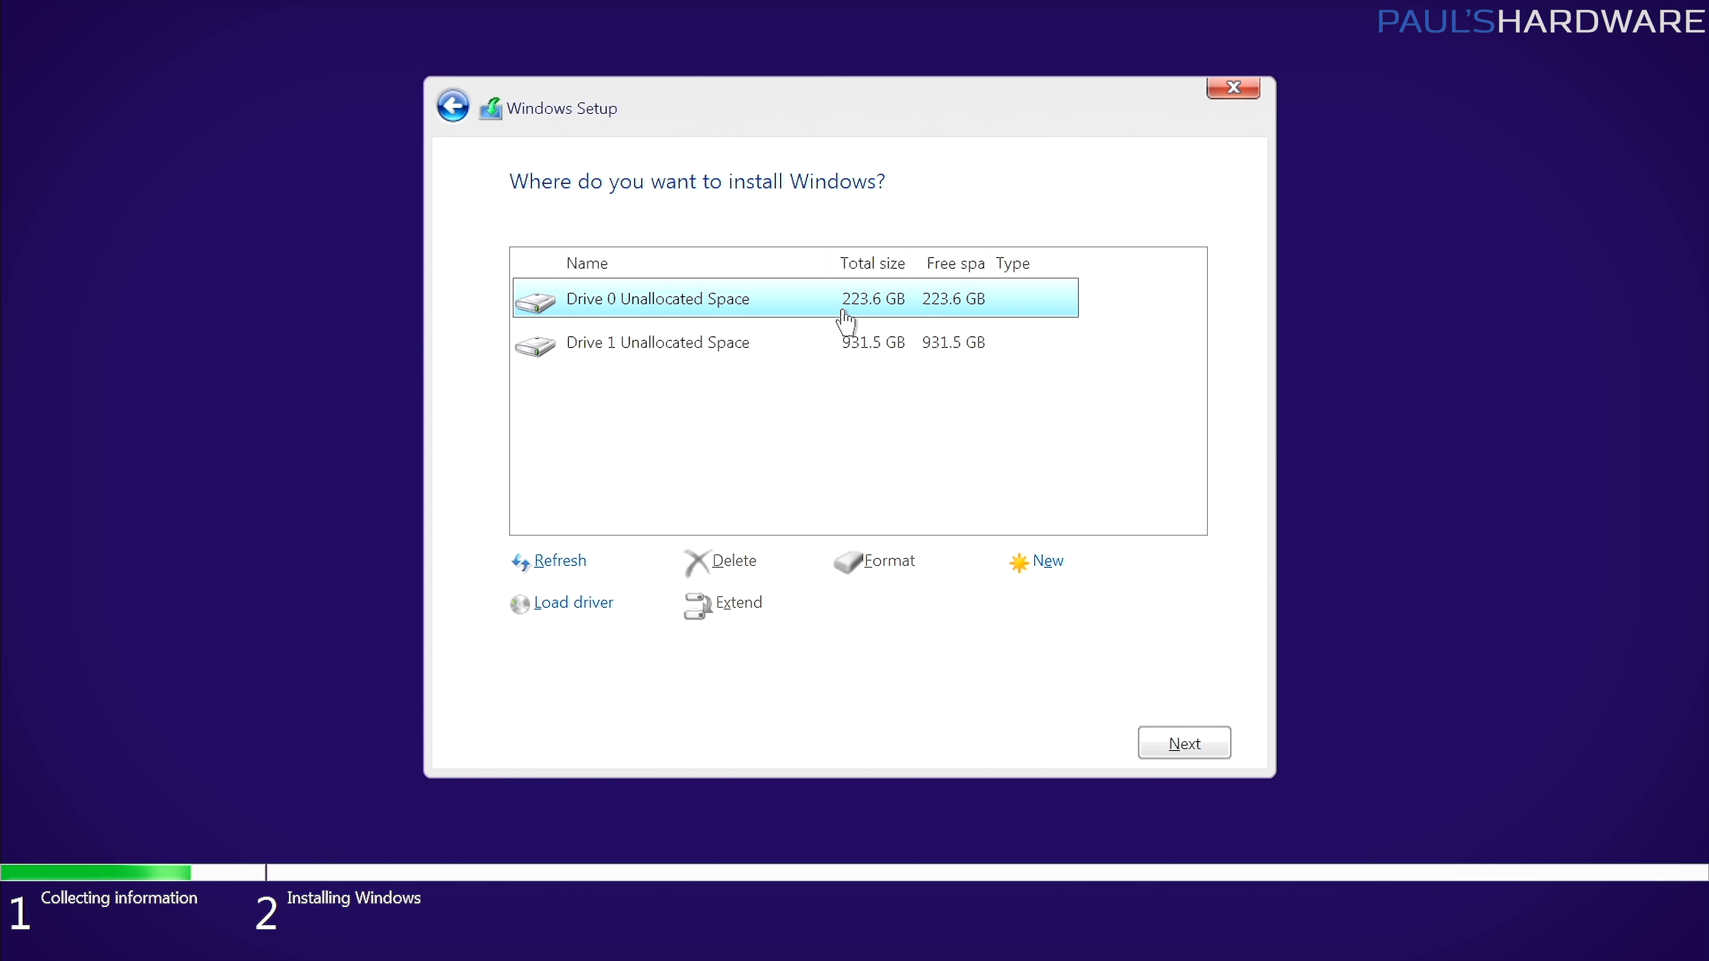
# Start installing Windows onto Drive 0's unallocated space and let it run.
pyautogui.click(1184, 743)
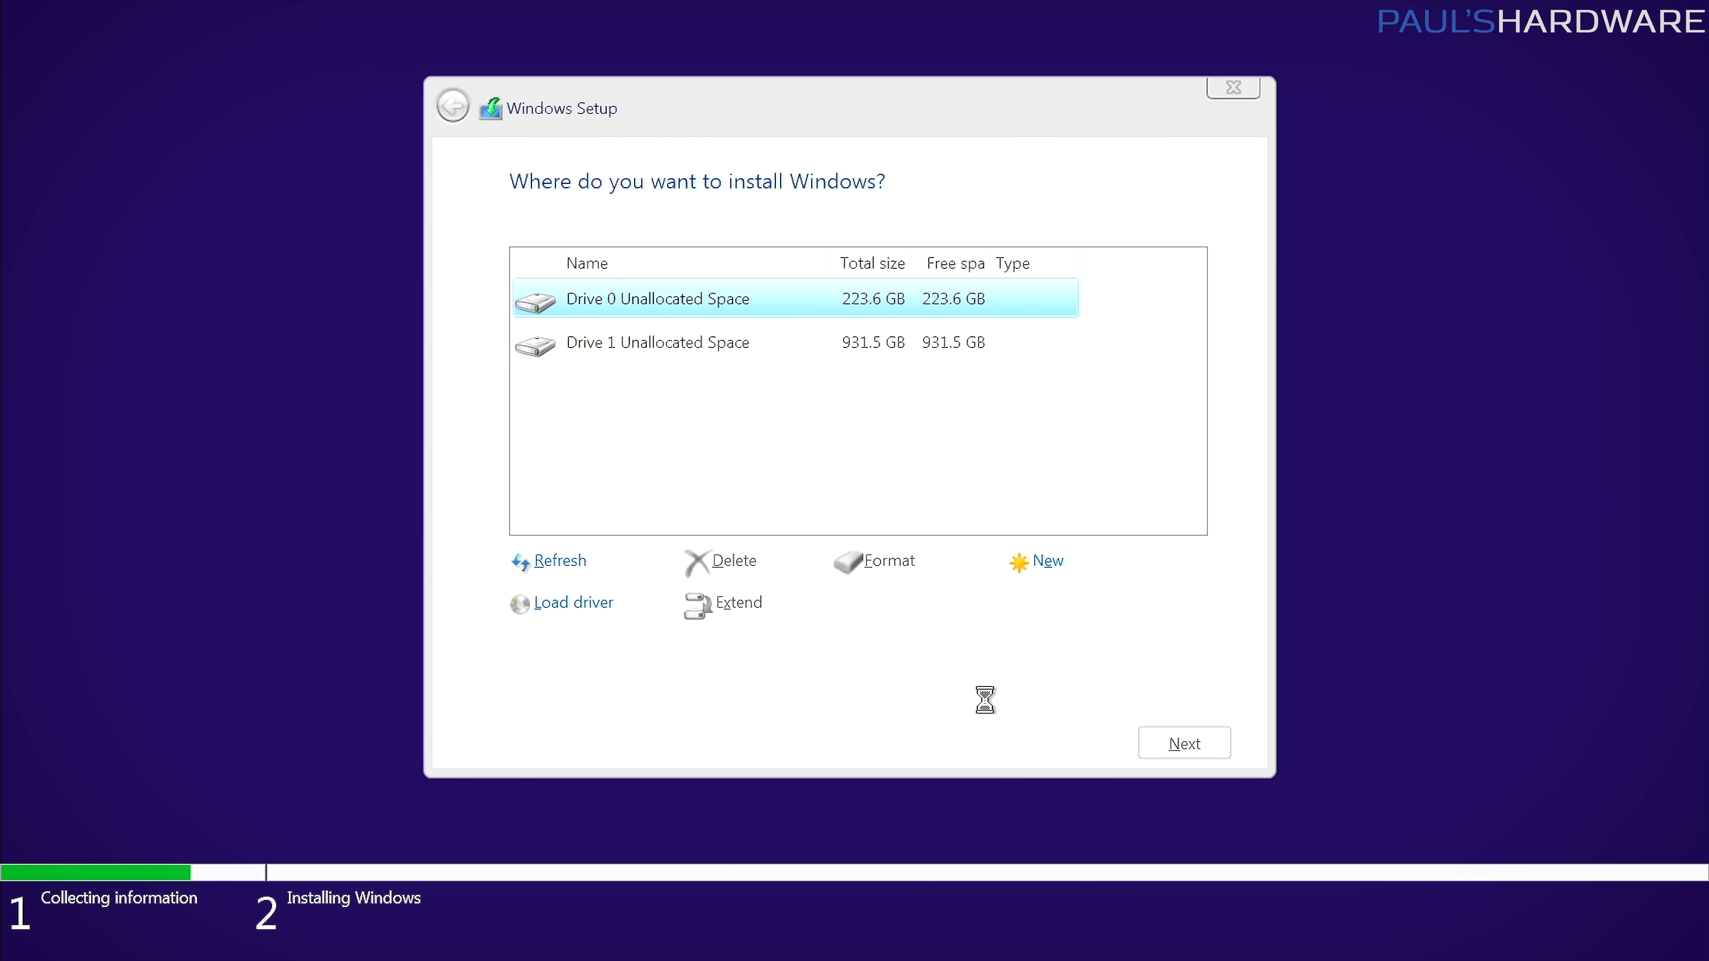
pyautogui.click(1184, 743)
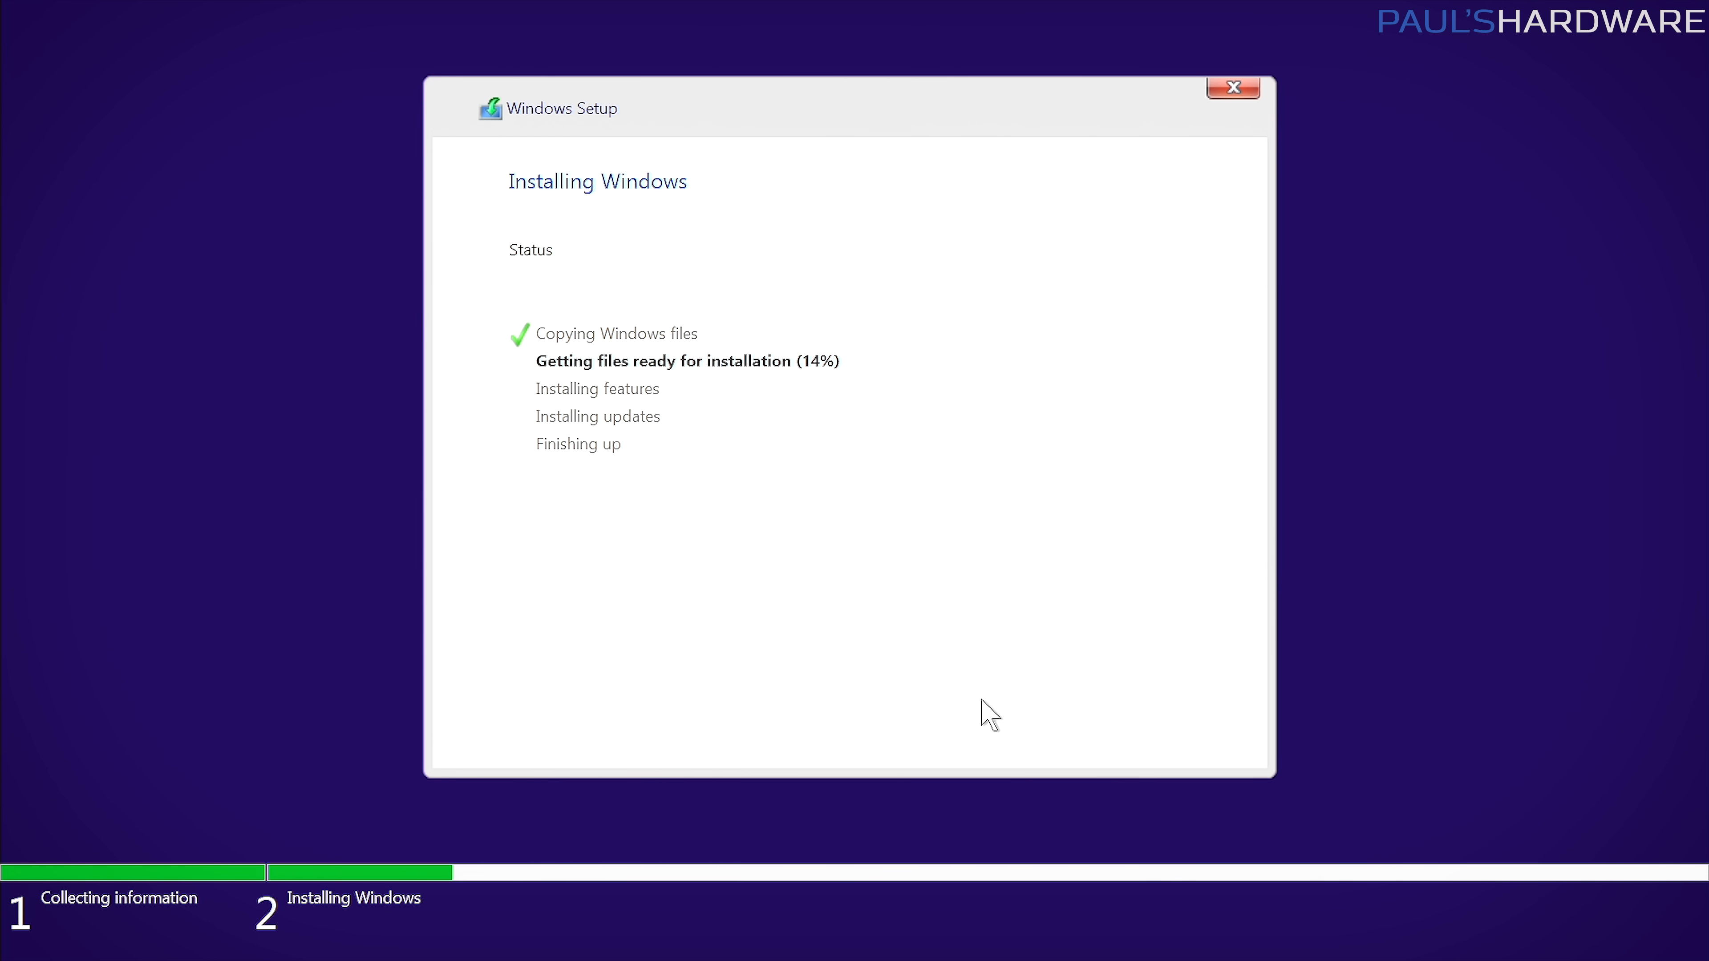
pyautogui.moveTo(1049, 566)
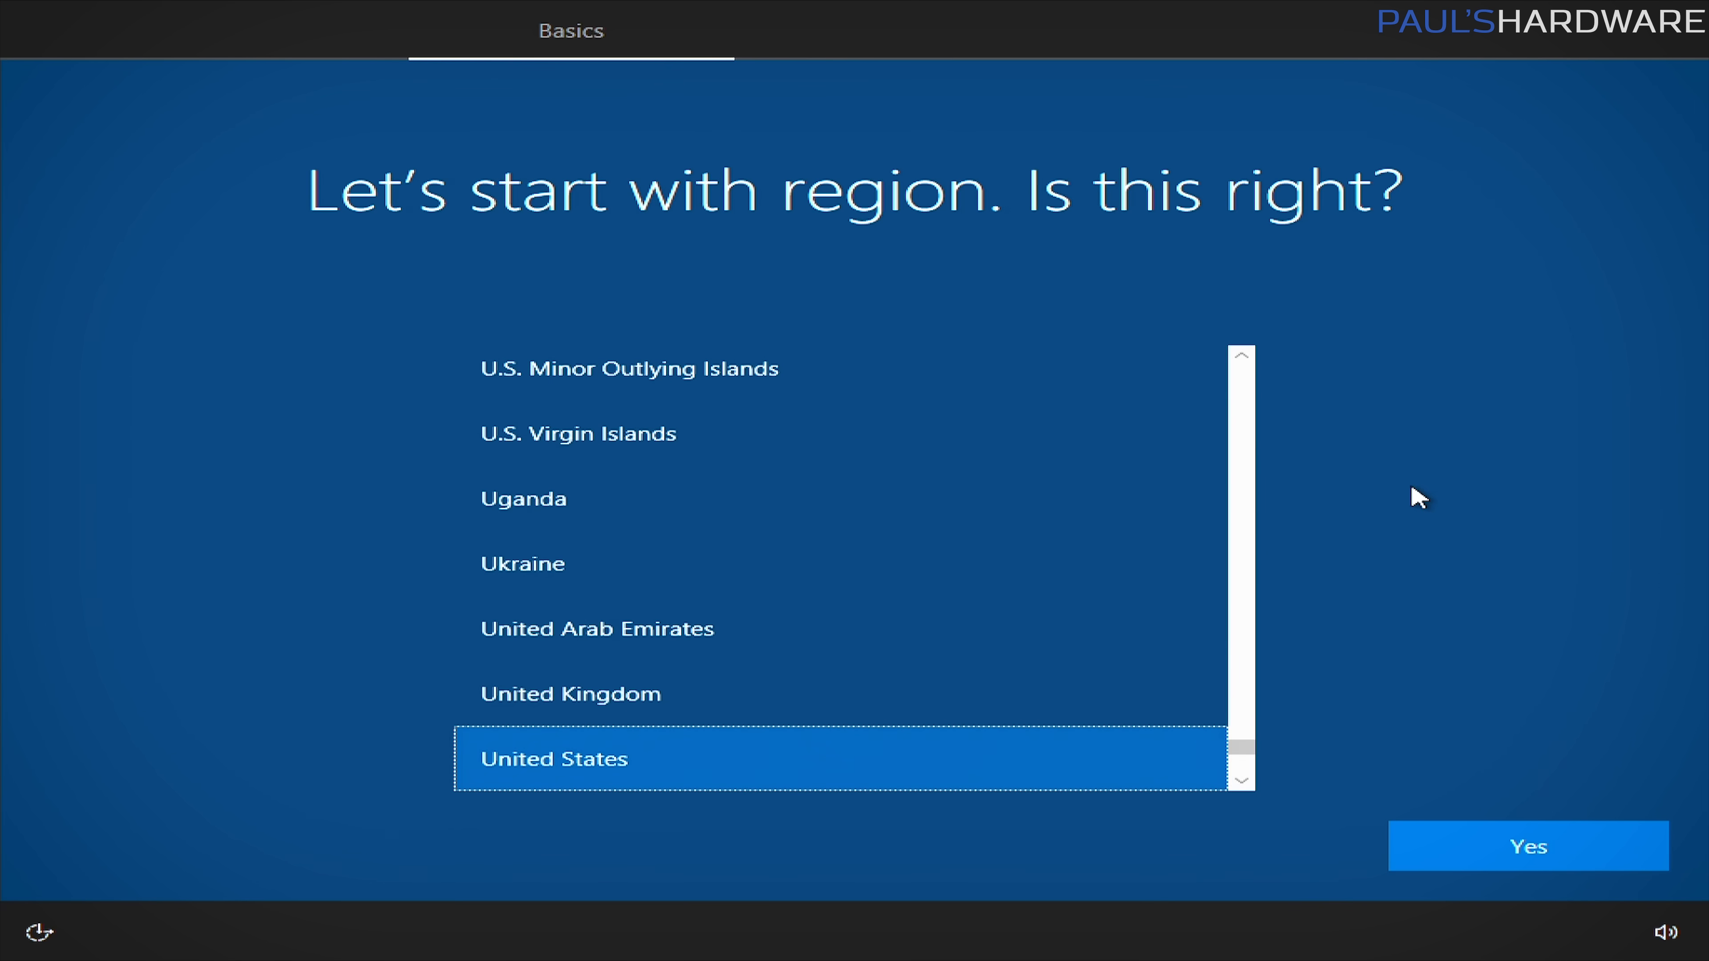
pyautogui.moveTo(1524, 821)
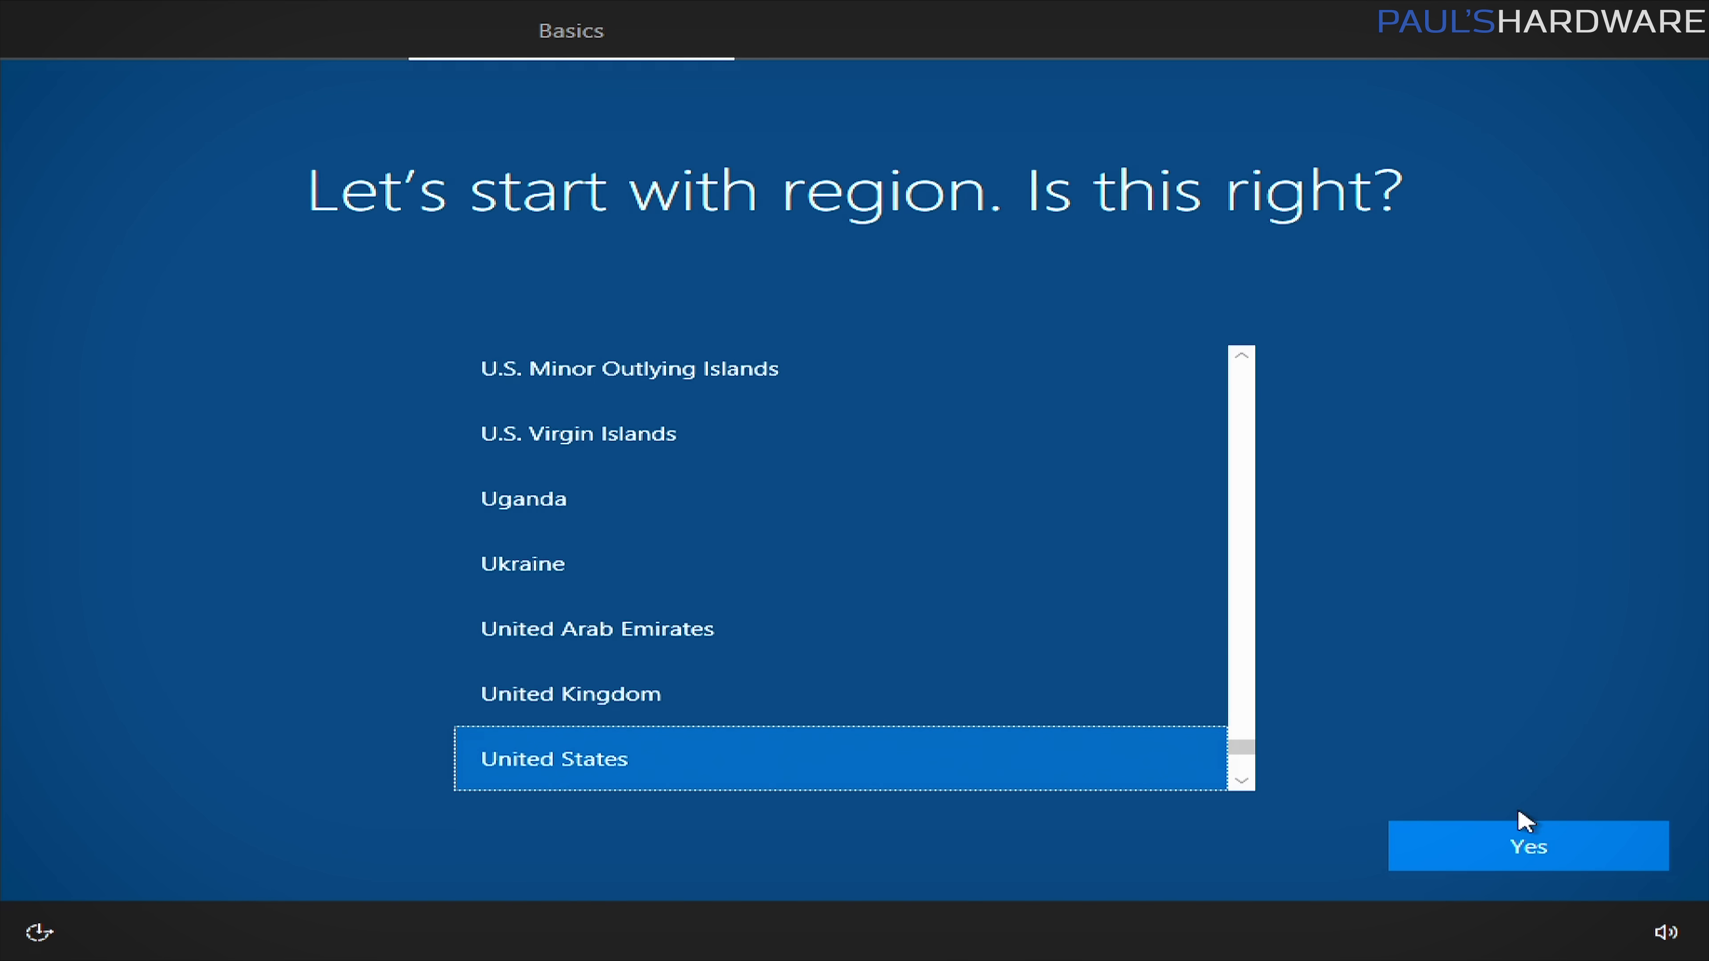
# Accept United States as the region and US as the keyboard layout.
pyautogui.click(1526, 847)
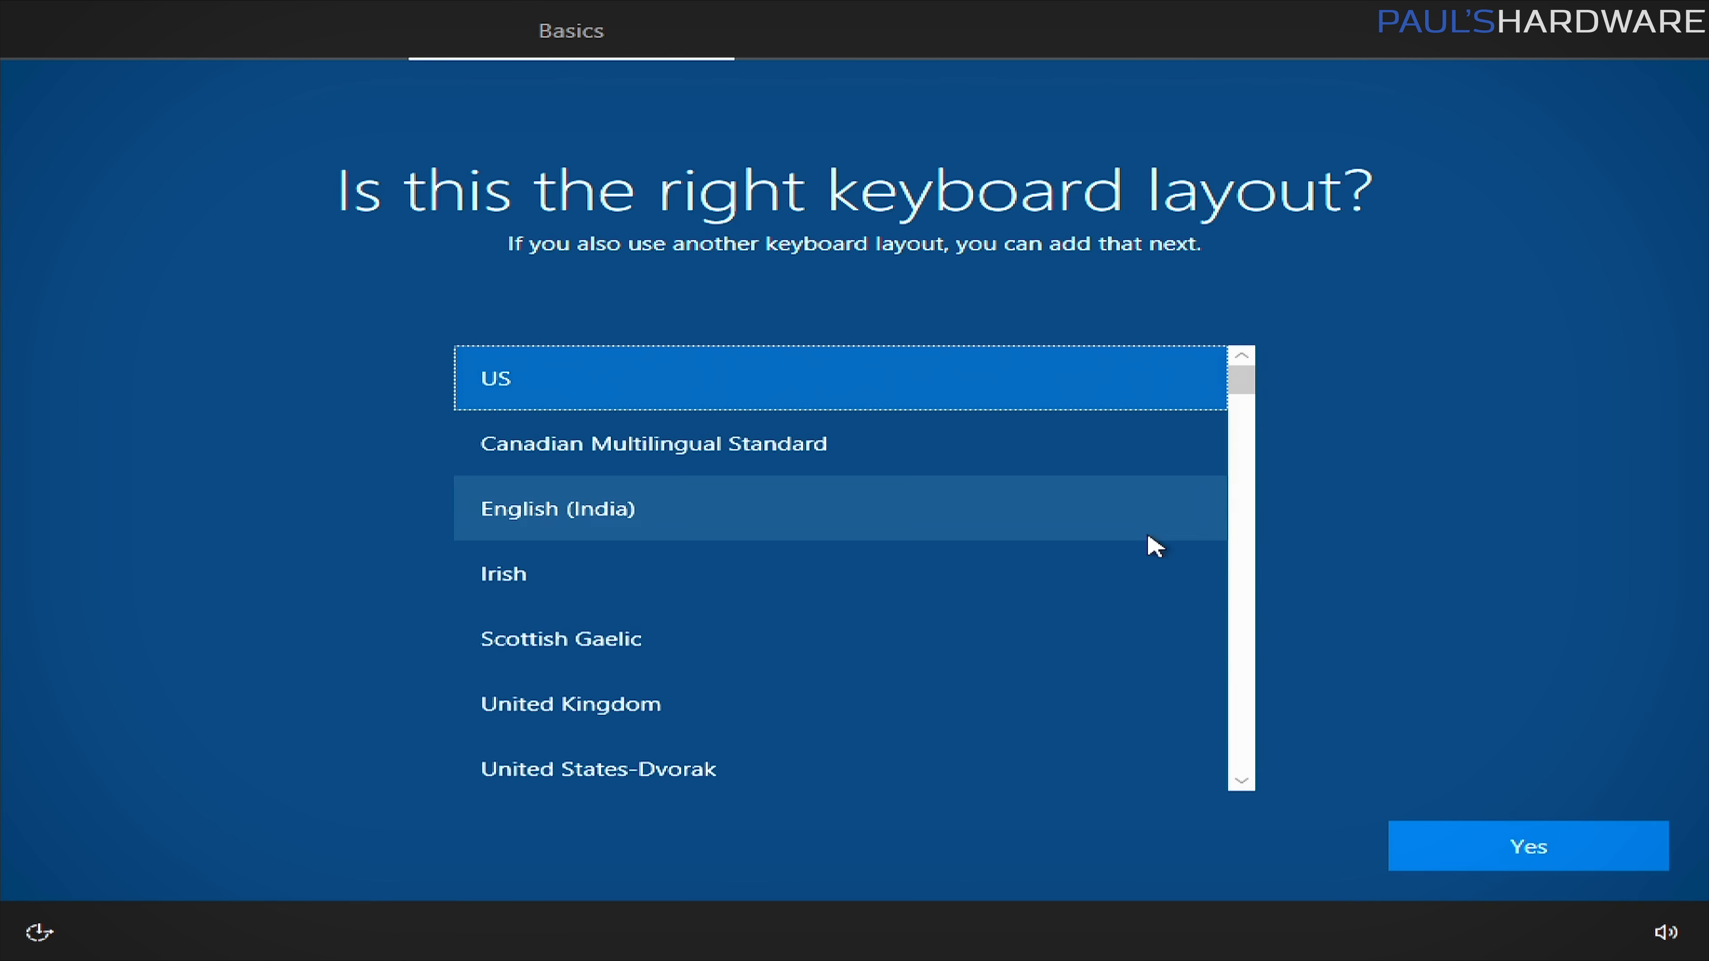
pyautogui.click(1525, 846)
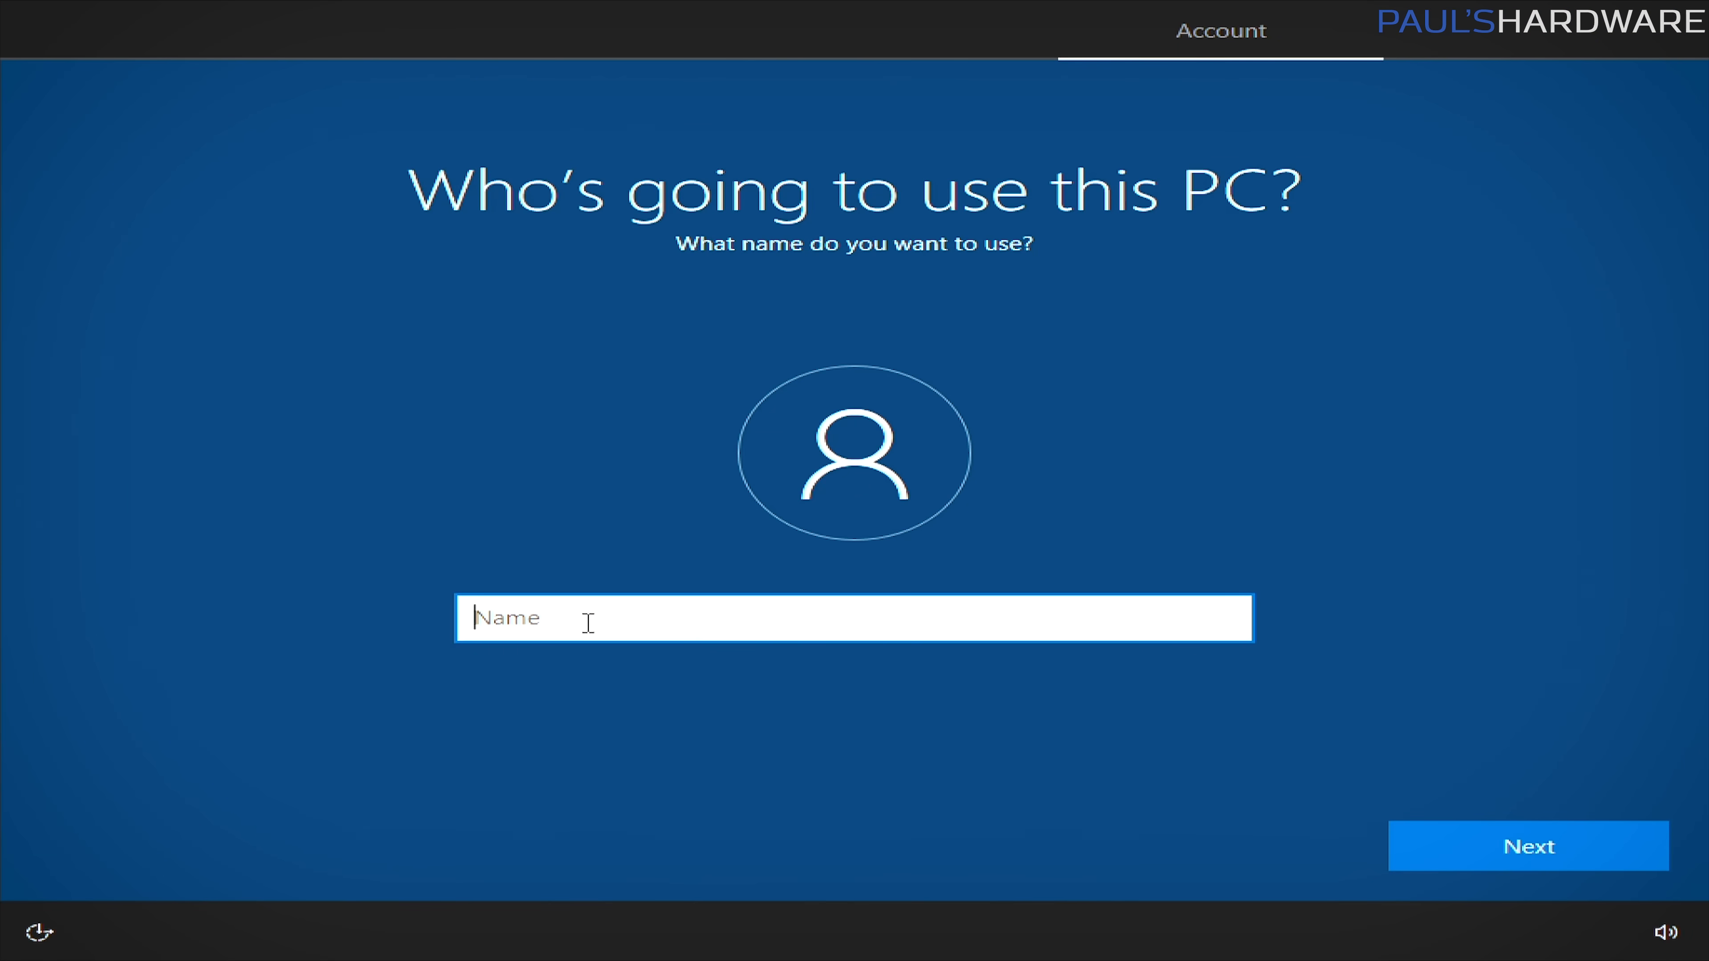
# Name the local account '800-O11' and continue with a blank password.
pyautogui.write('800-')
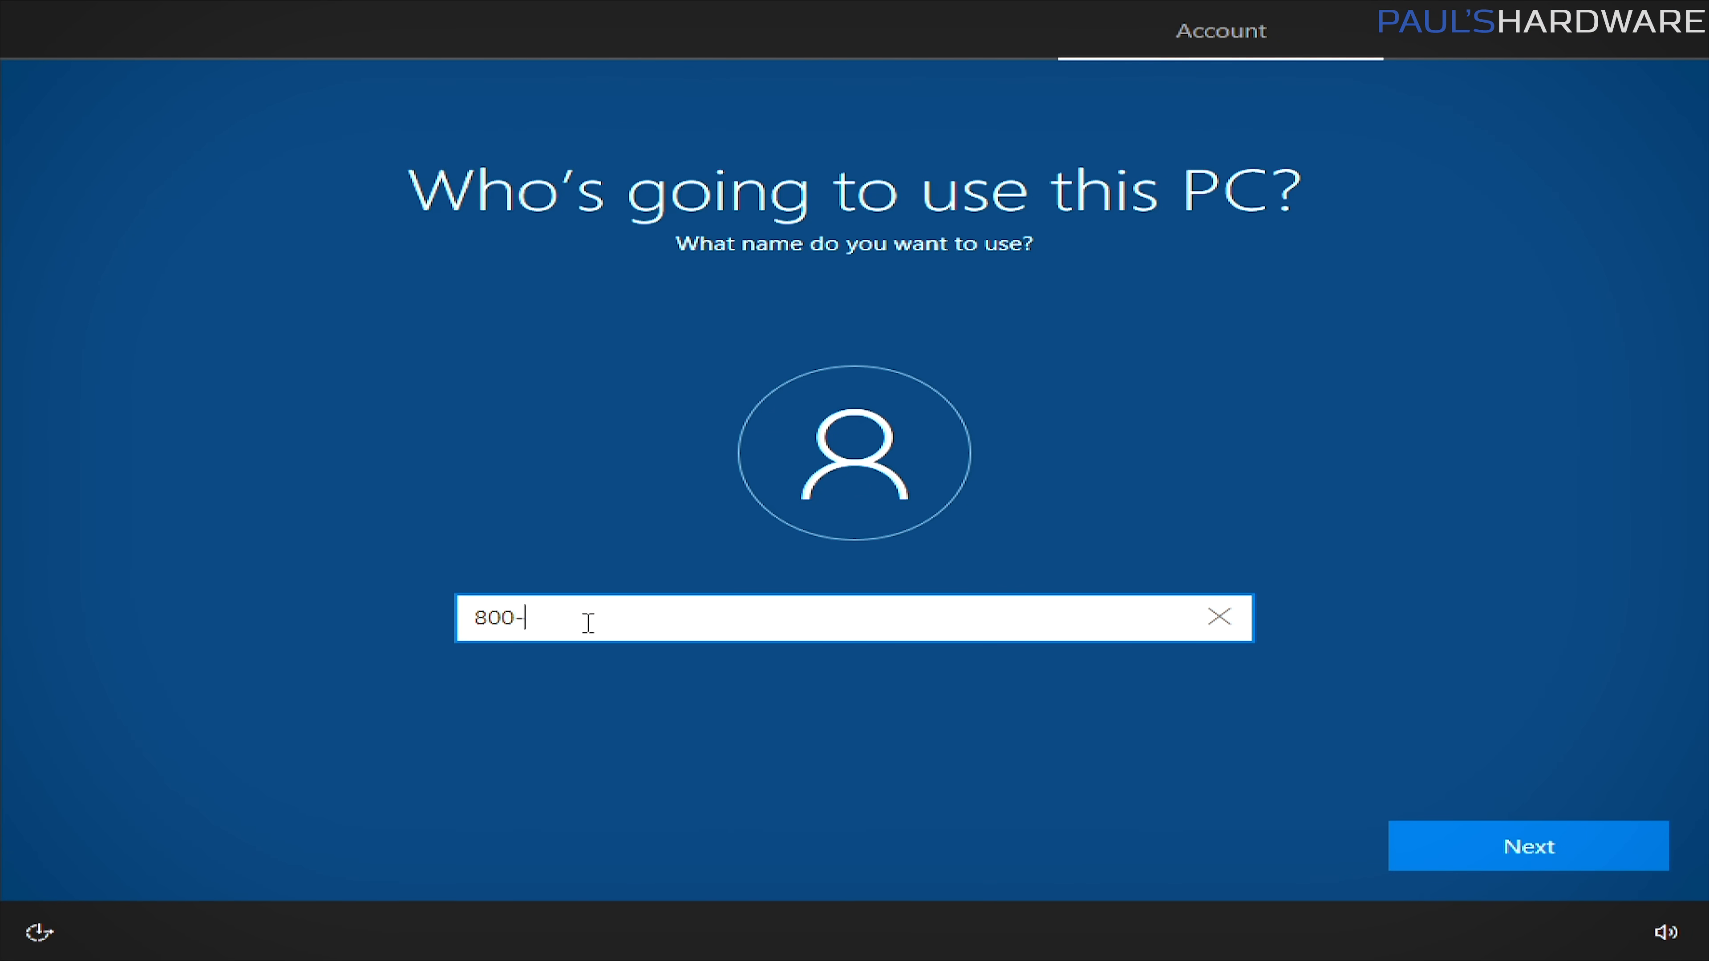
pyautogui.write('O11')
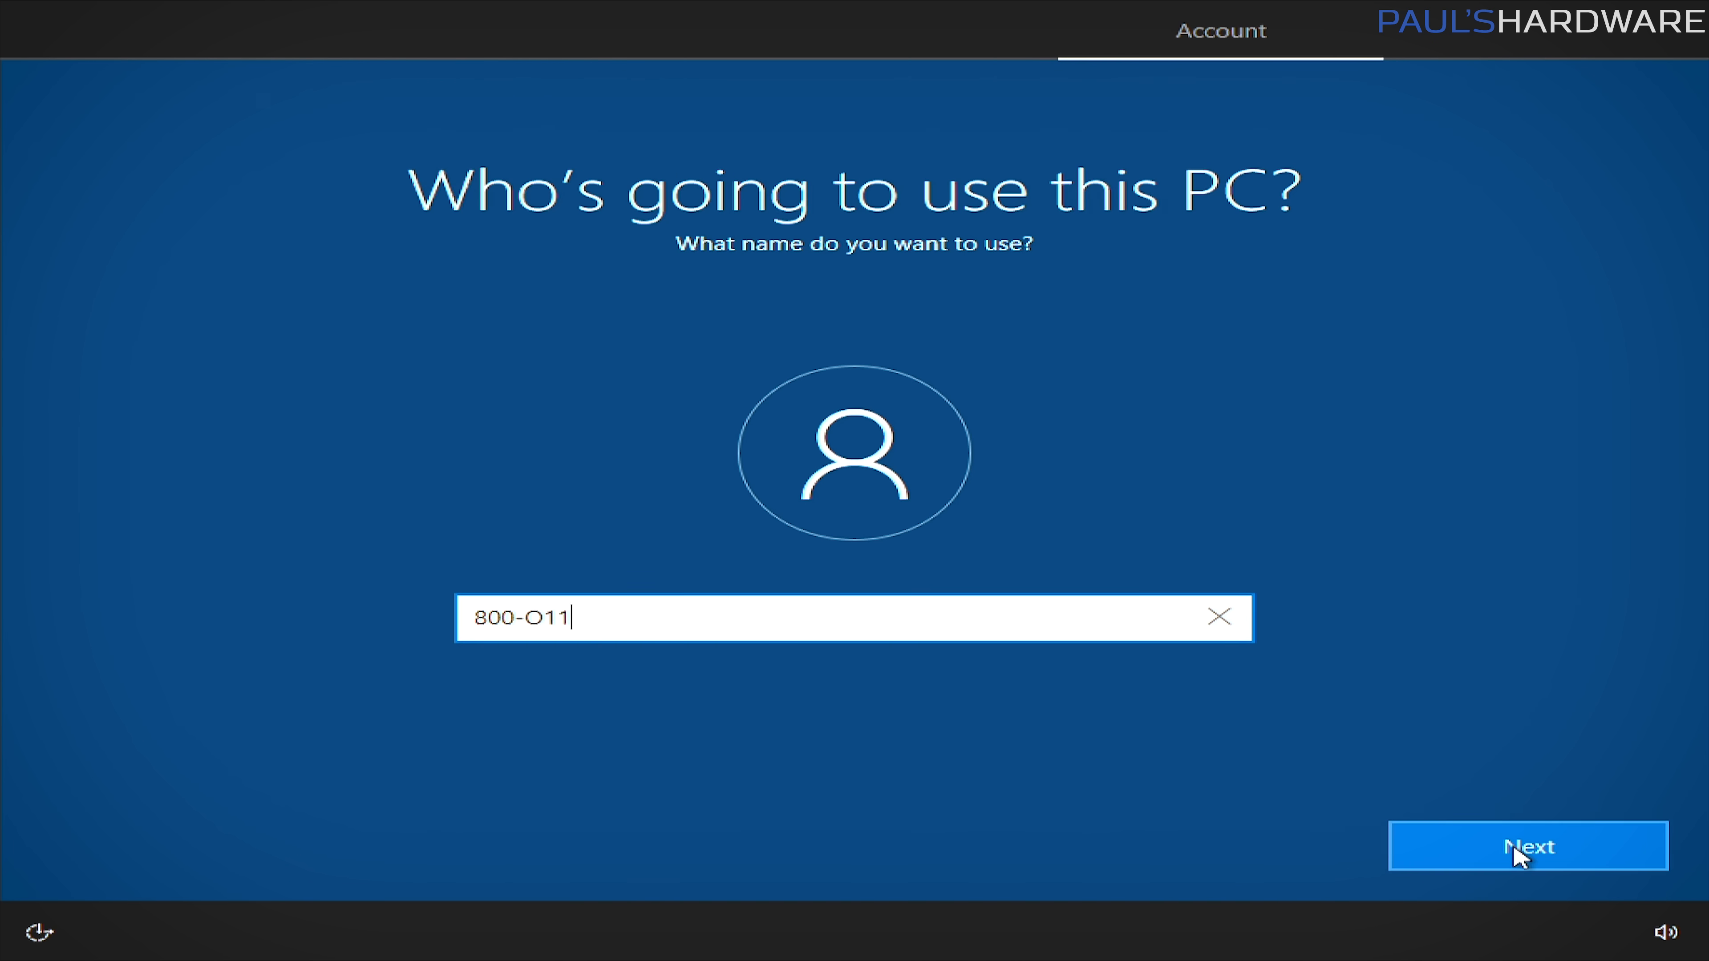
pyautogui.click(1526, 846)
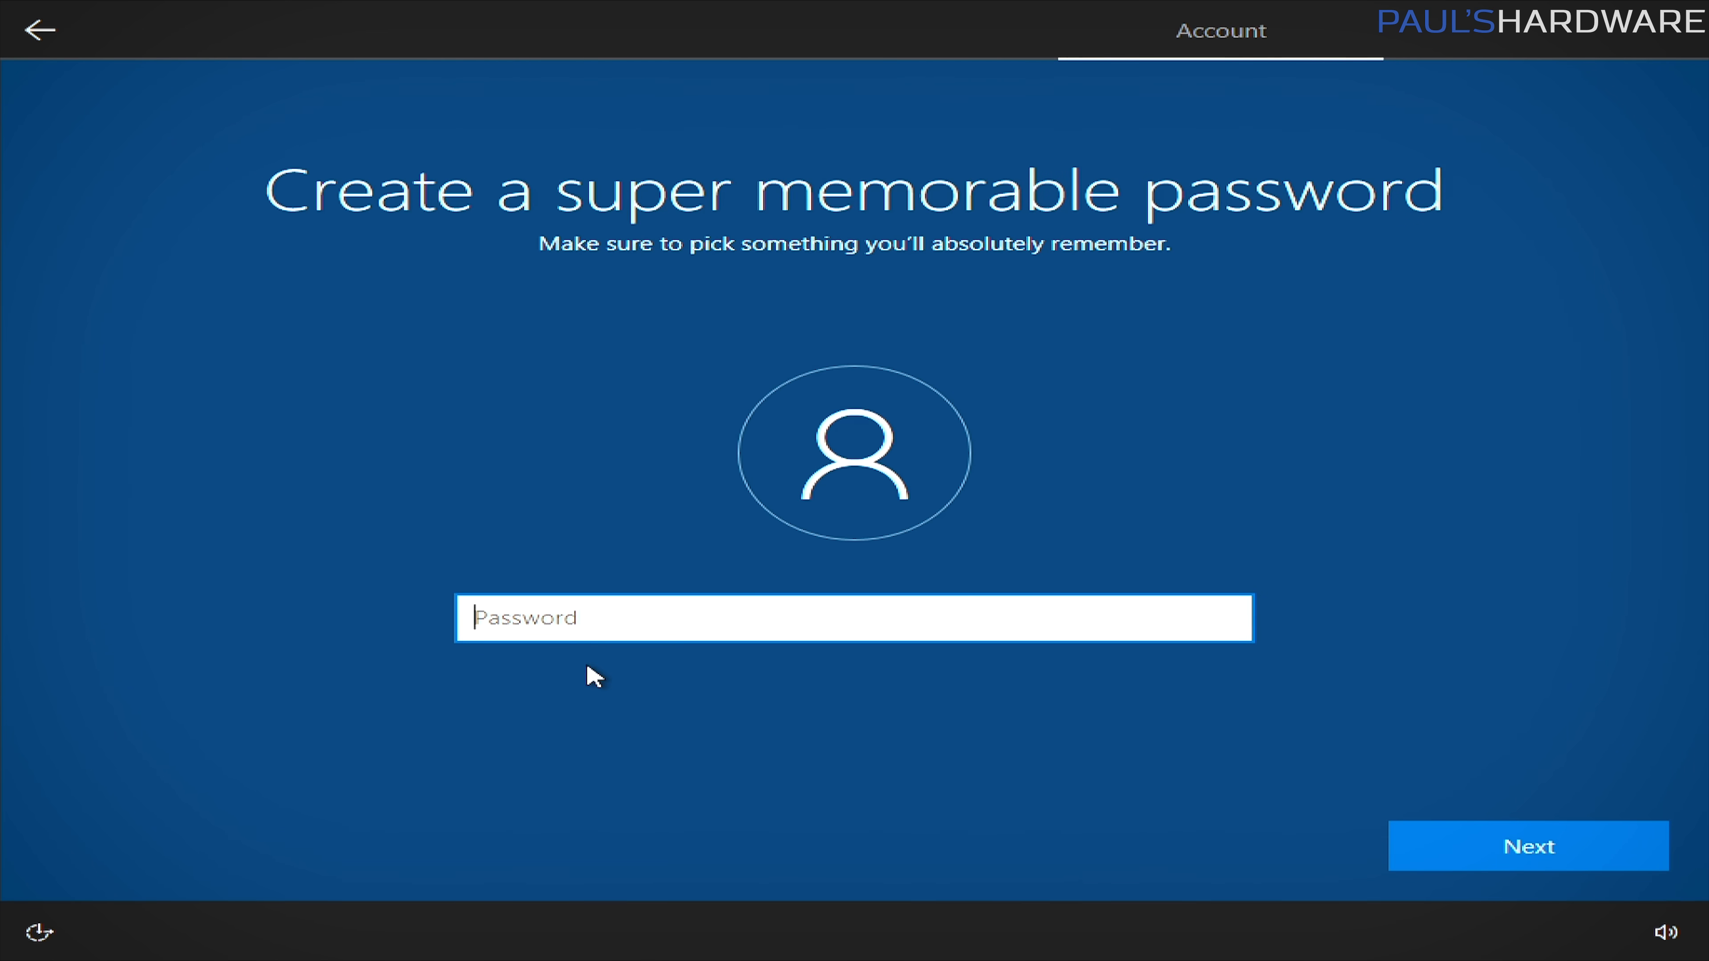
pyautogui.moveTo(641, 635)
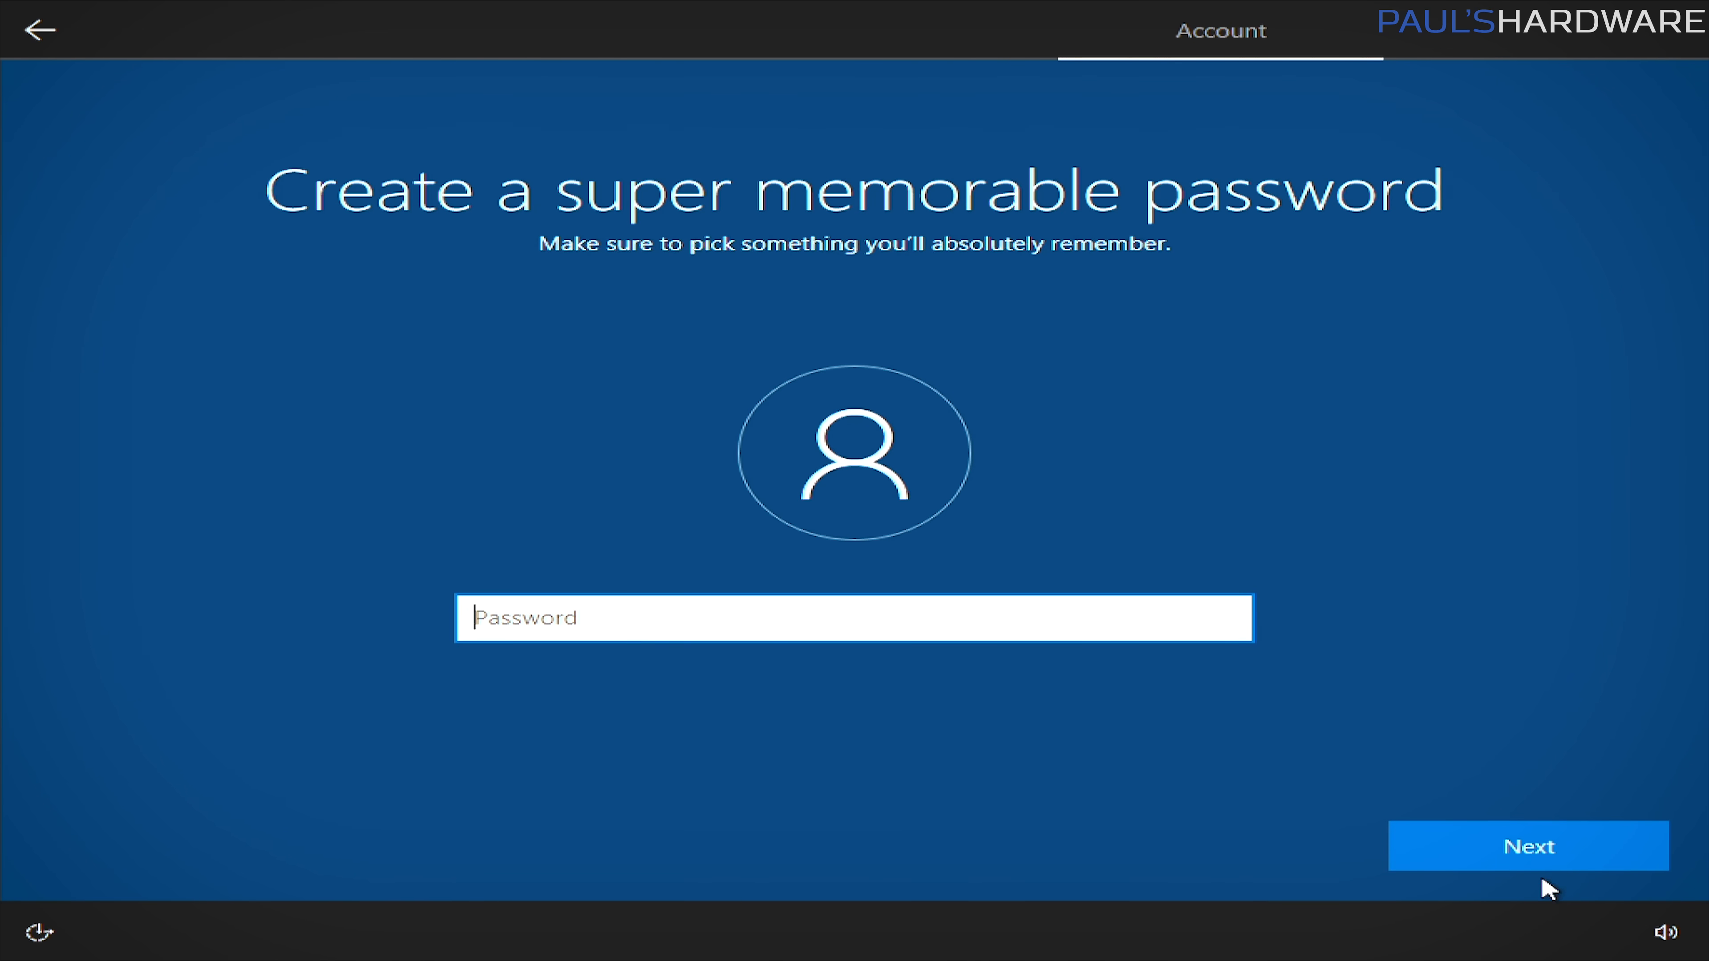
pyautogui.click(1527, 845)
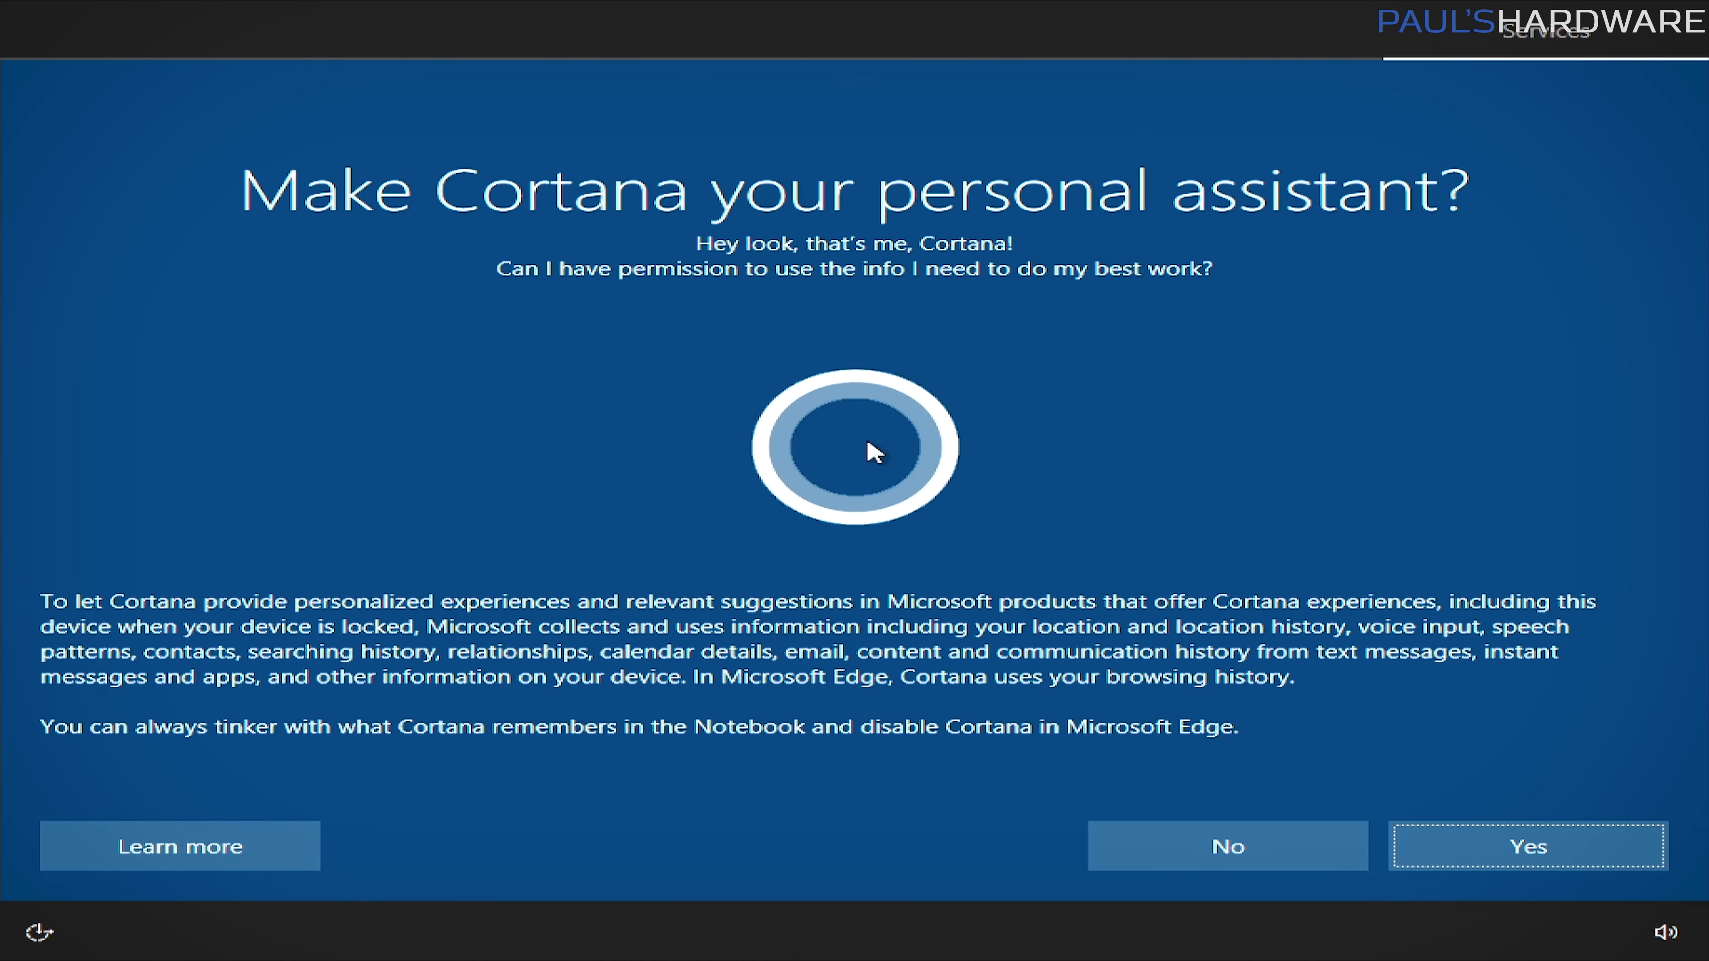
# Decline Cortana, switch off speech recognition, location and tailored experiences, and accept the privacy settings.
pyautogui.click(1527, 846)
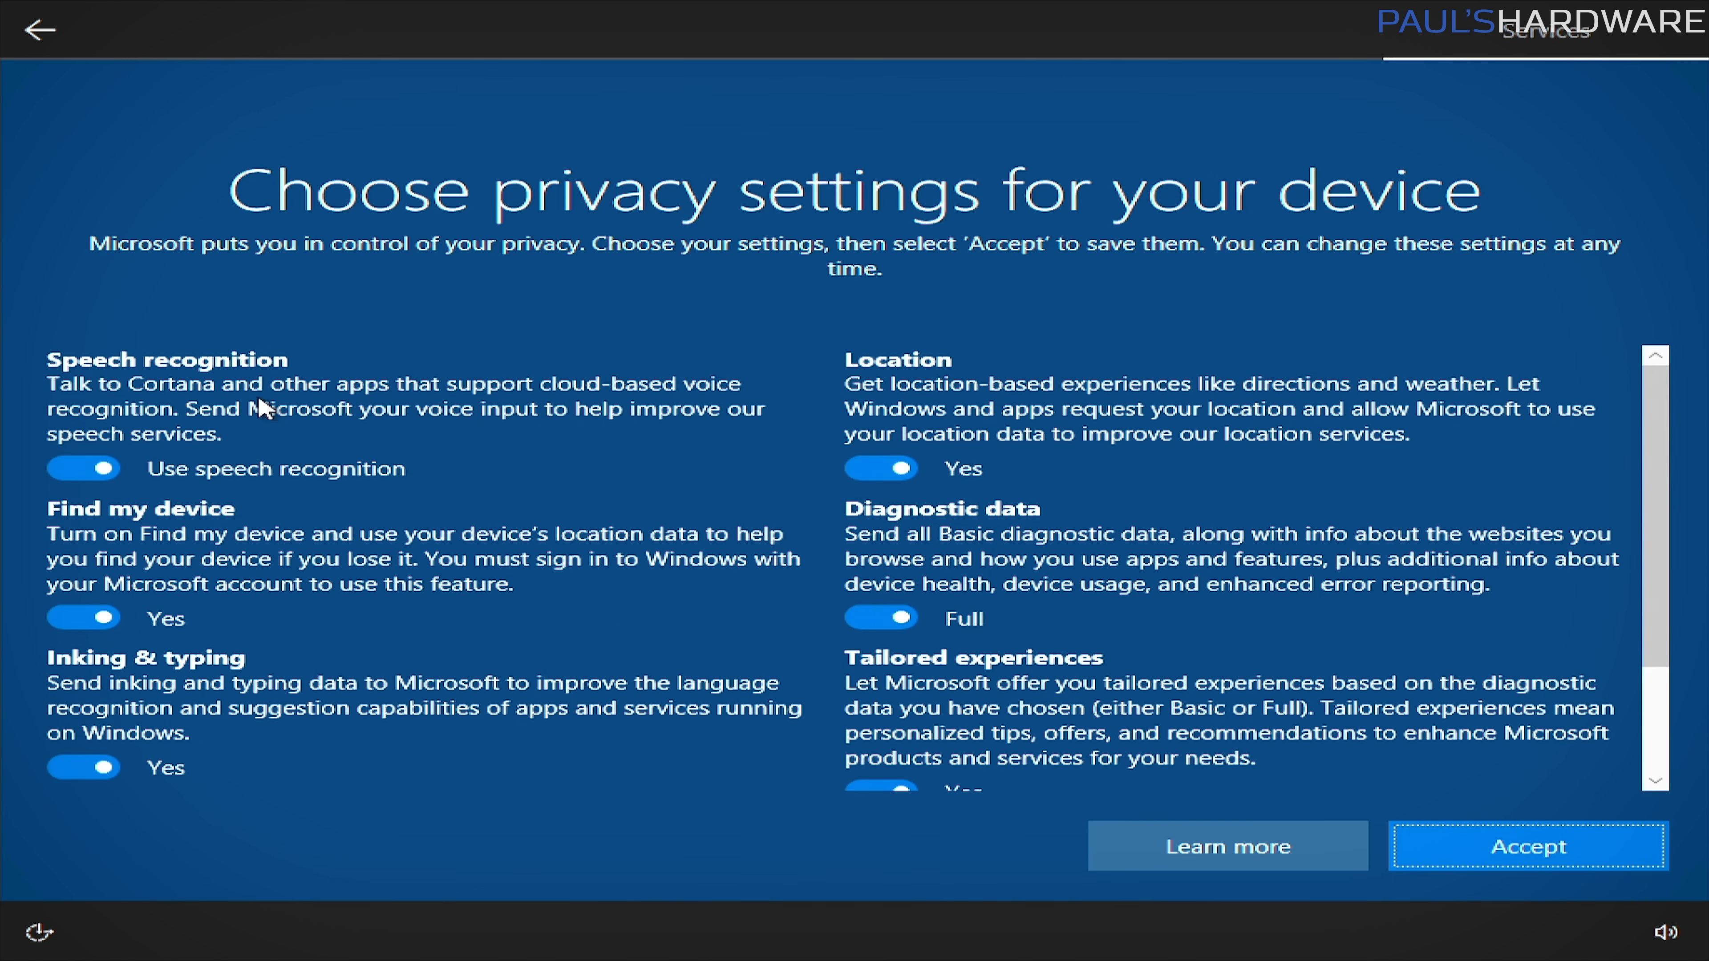
pyautogui.click(86, 470)
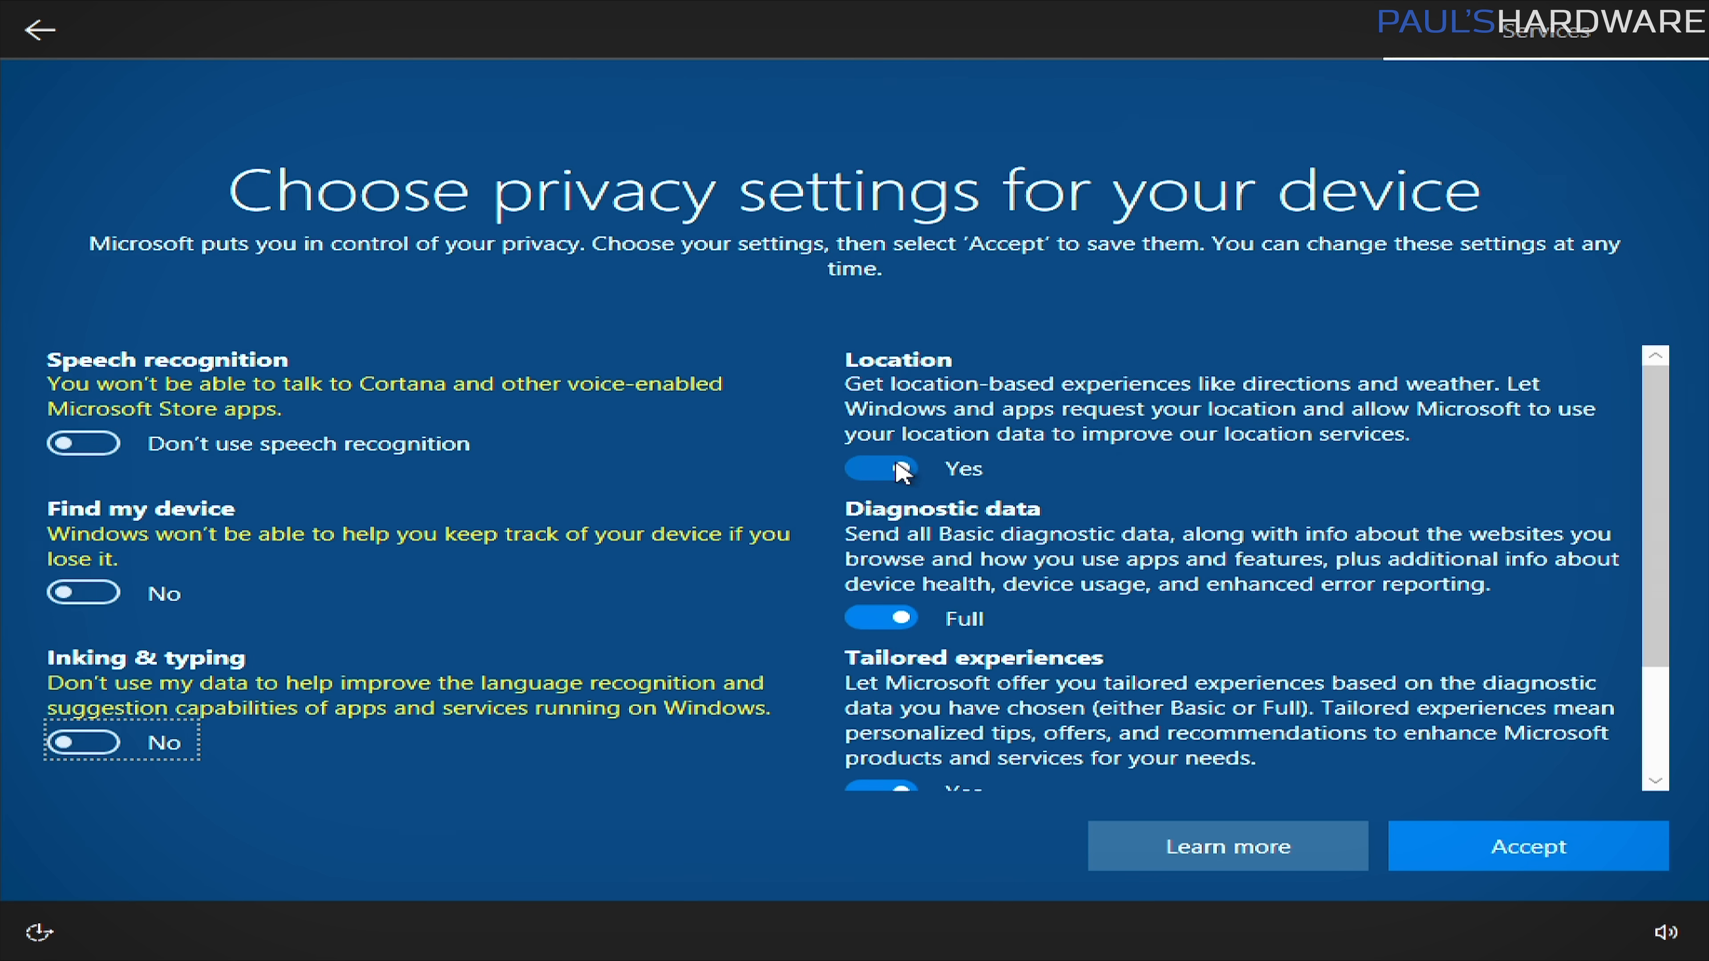
pyautogui.click(880, 469)
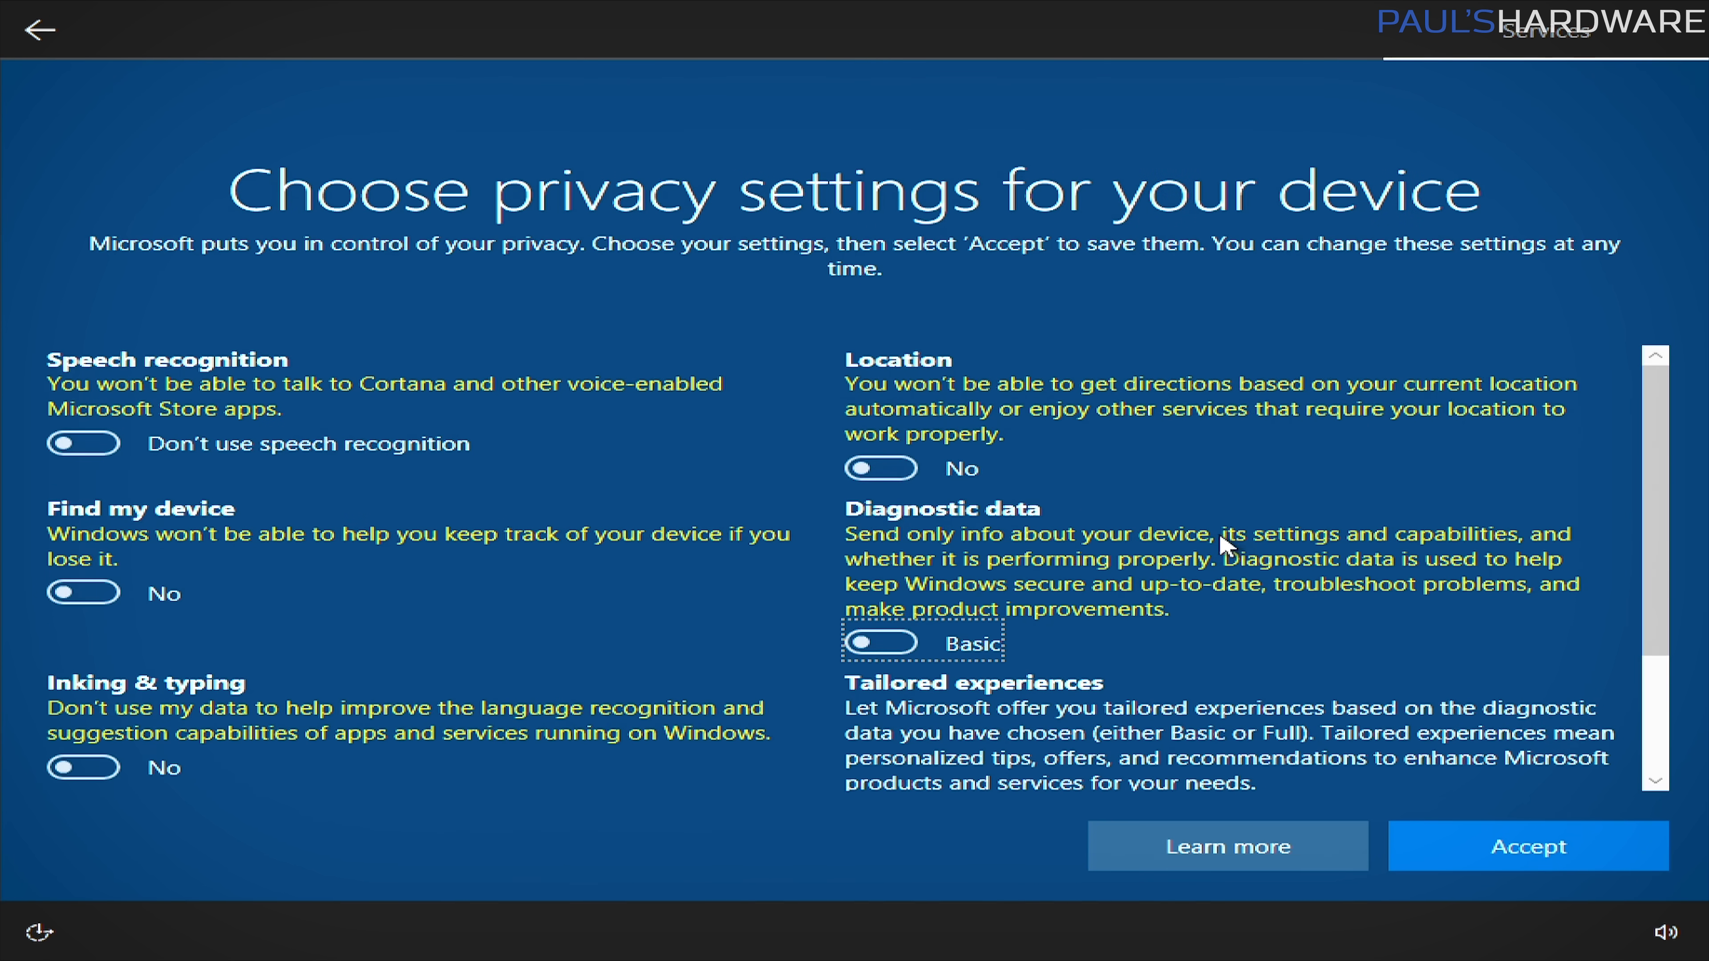
pyautogui.scroll(-3)
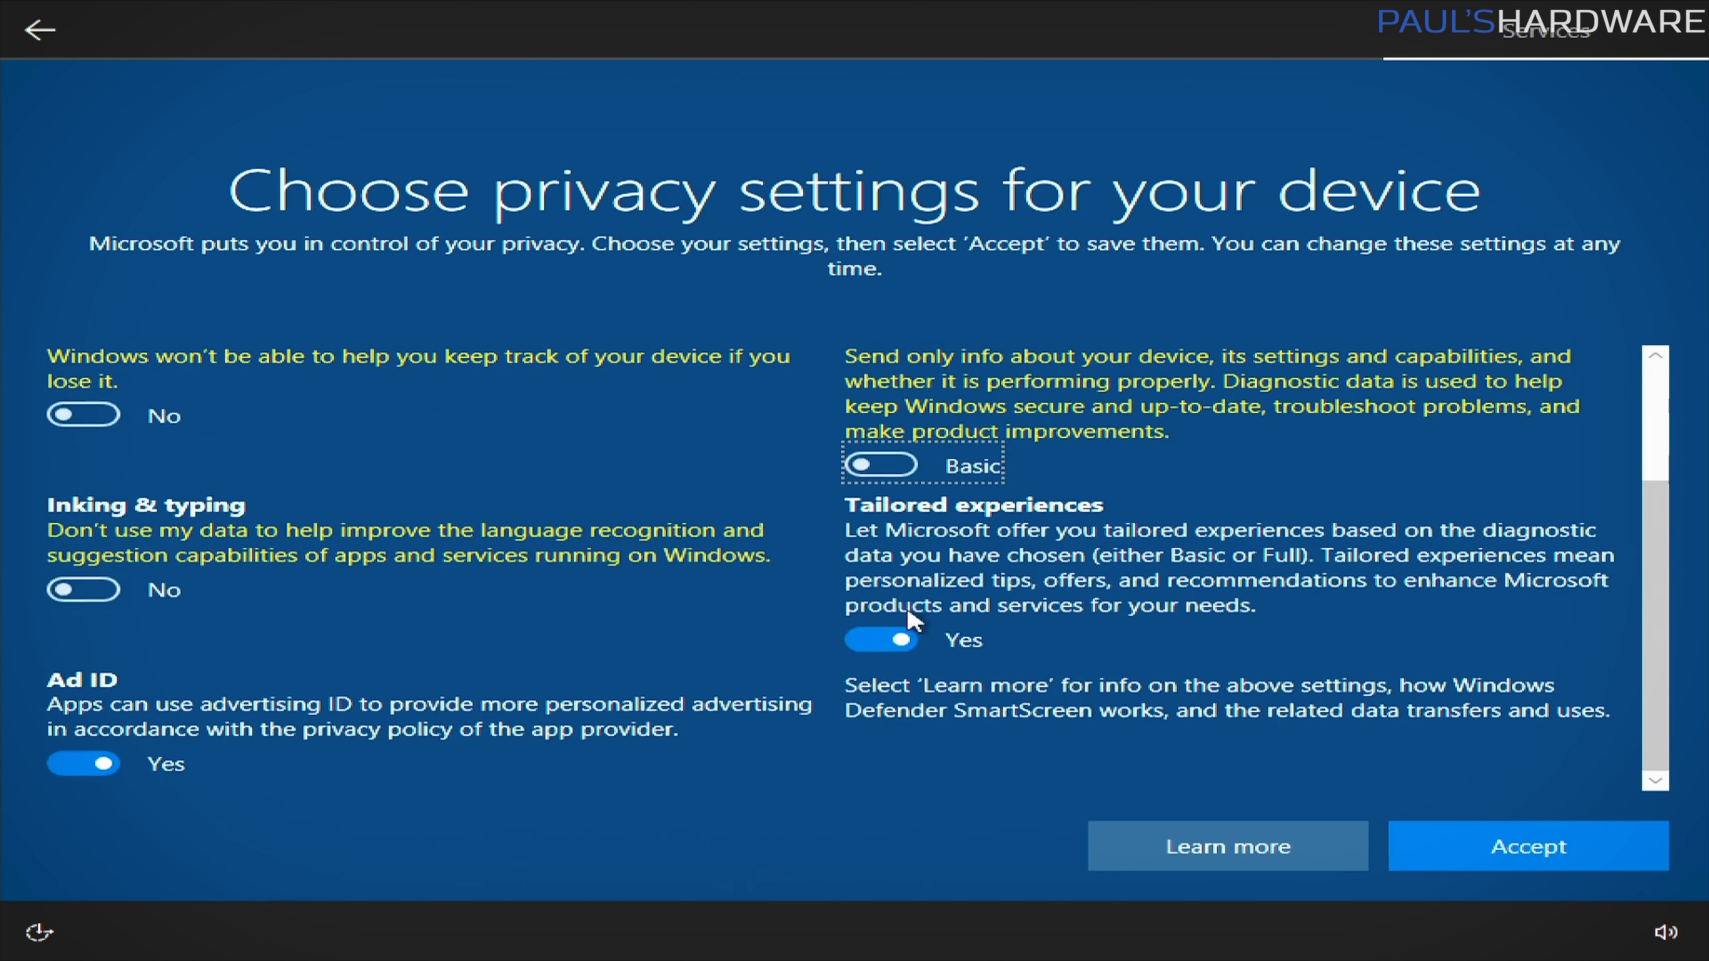
pyautogui.click(881, 640)
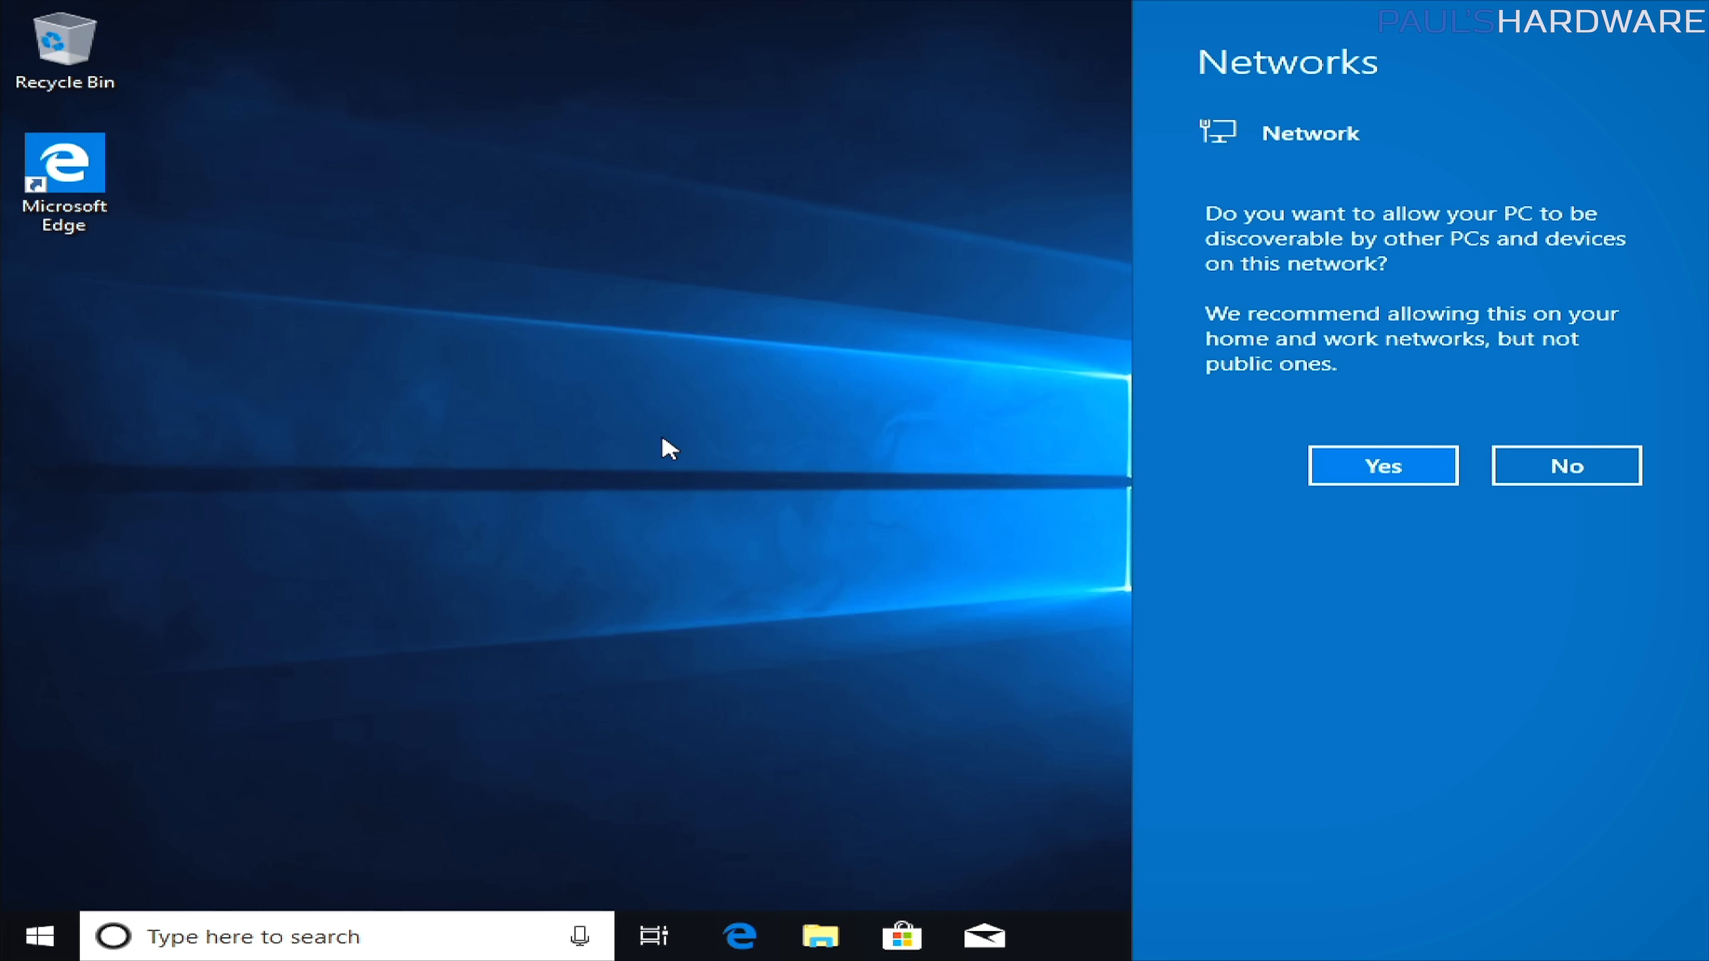
pyautogui.moveTo(712, 275)
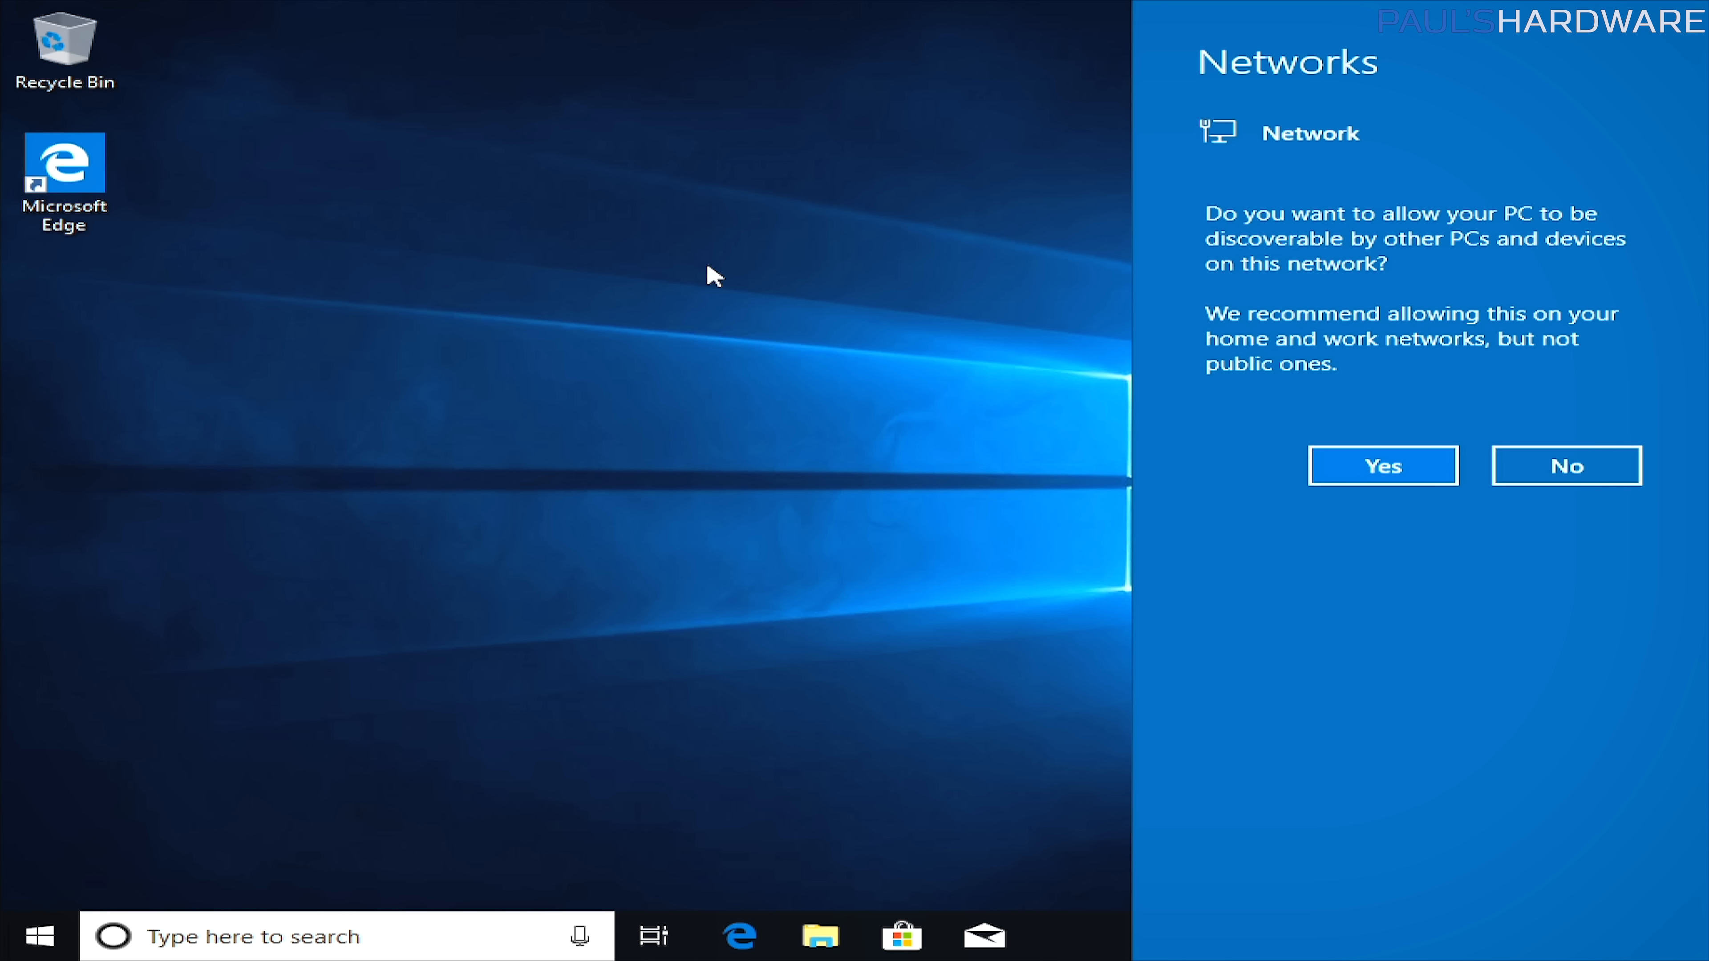
pyautogui.moveTo(684, 276)
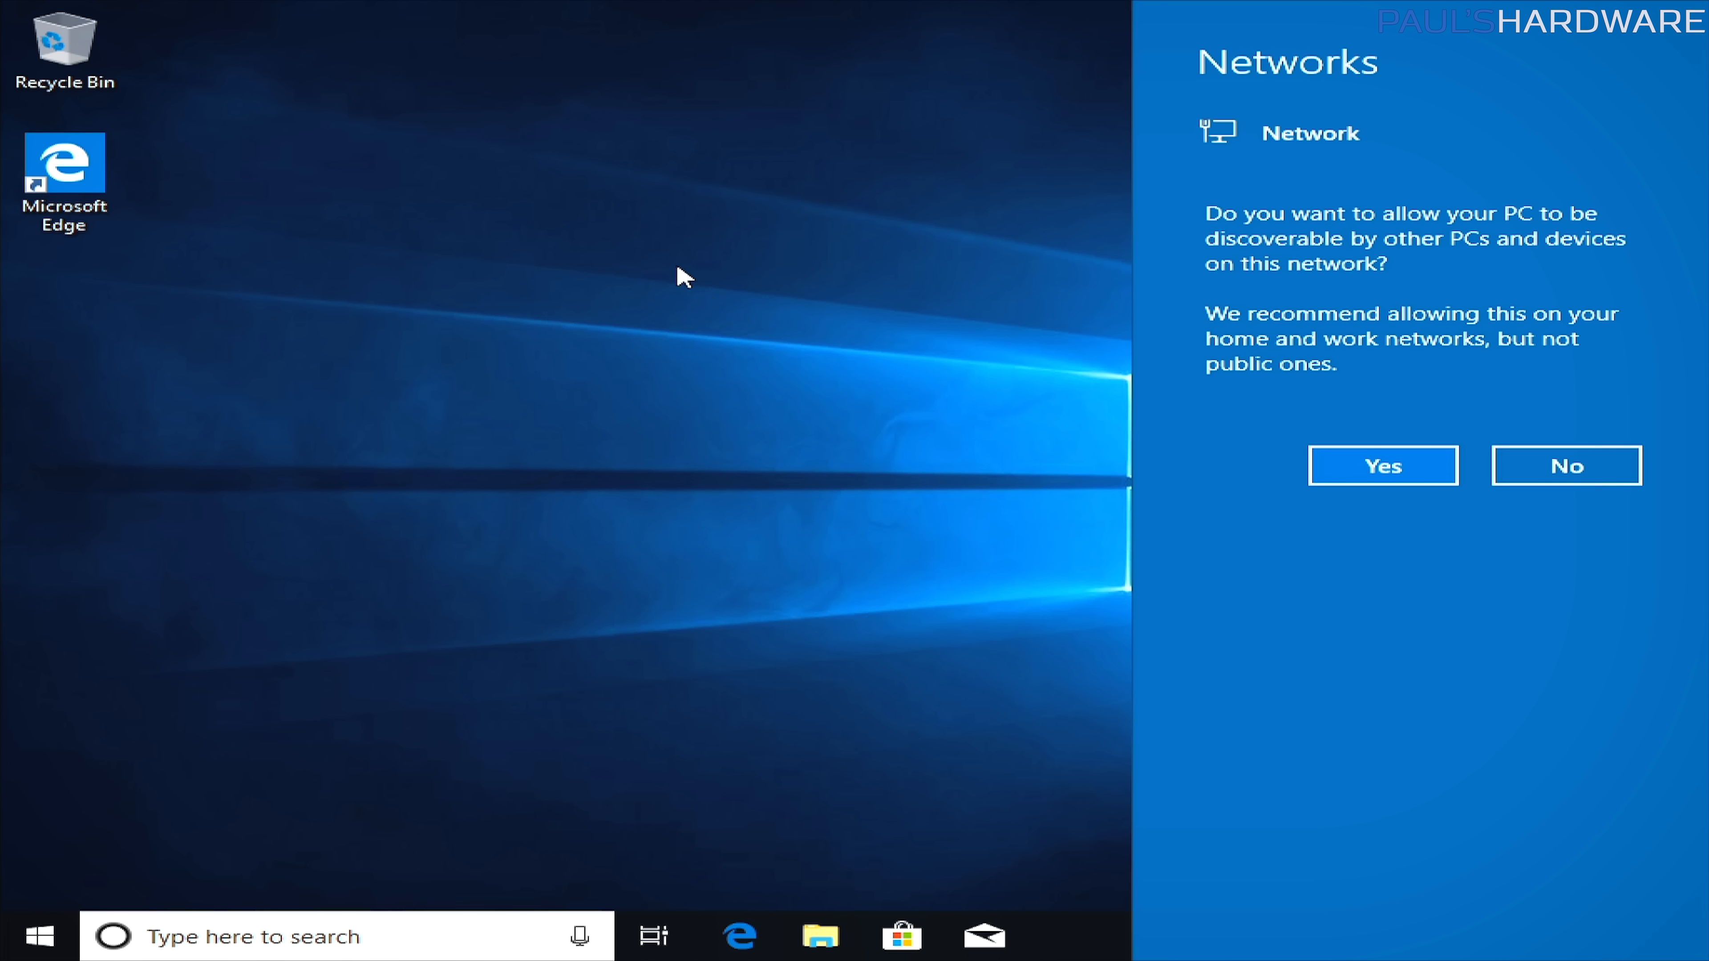
pyautogui.moveTo(1343, 535)
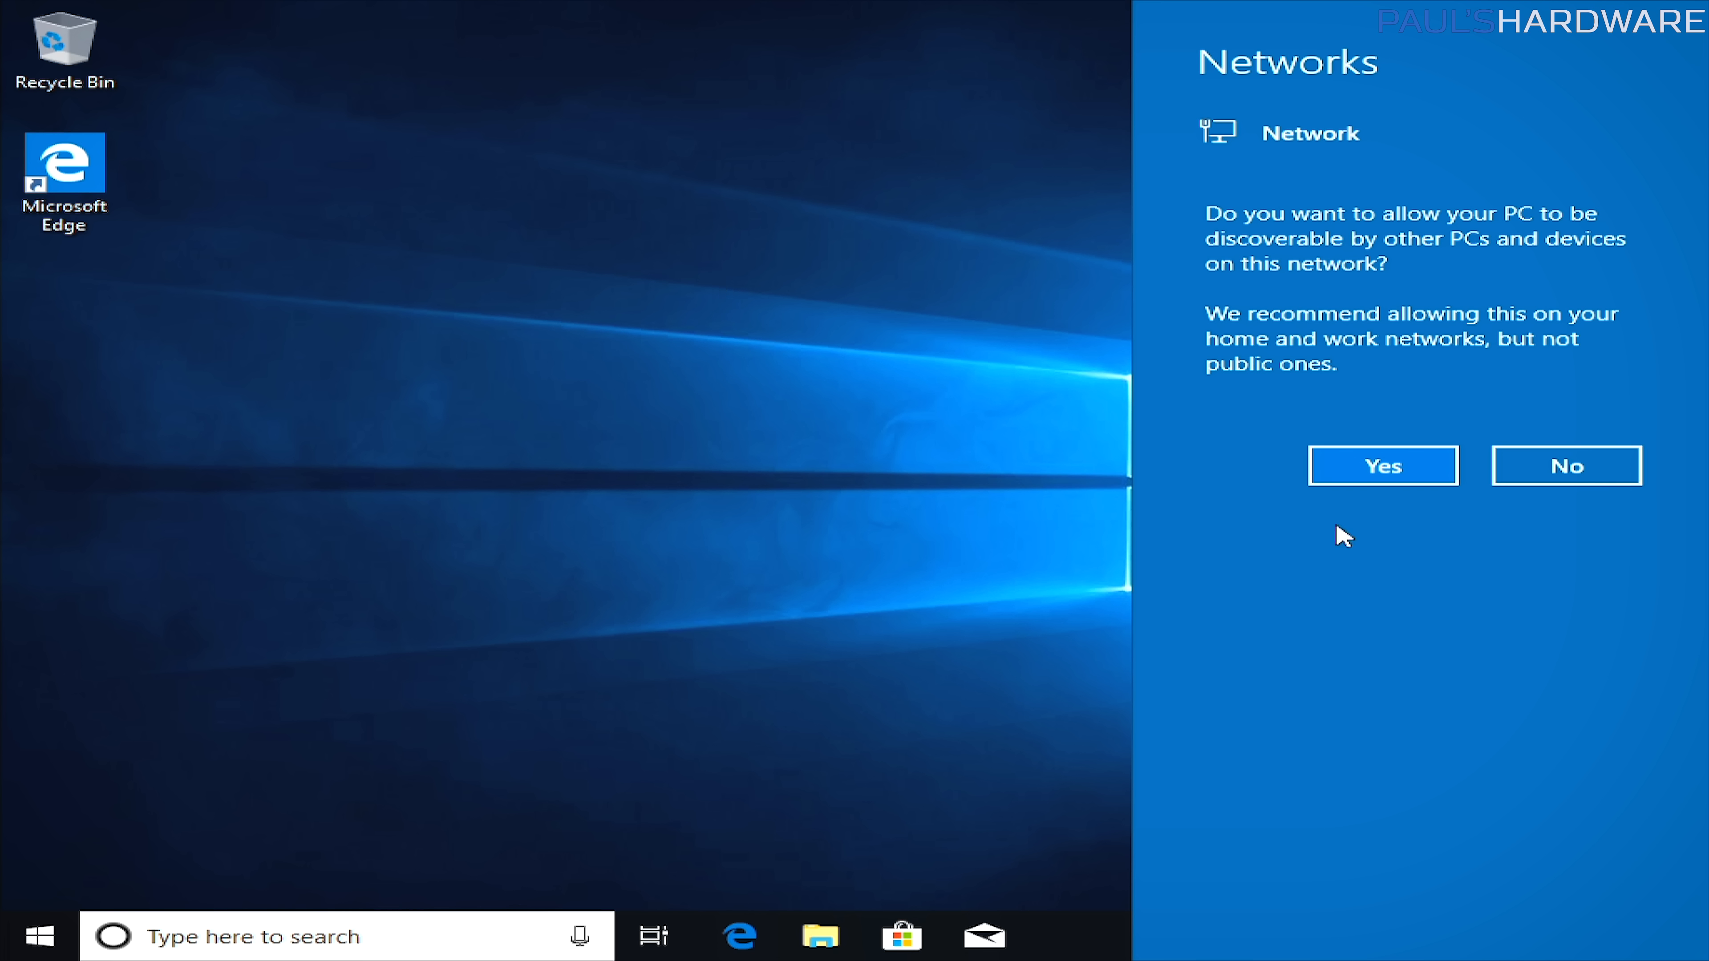
pyautogui.moveTo(1424, 480)
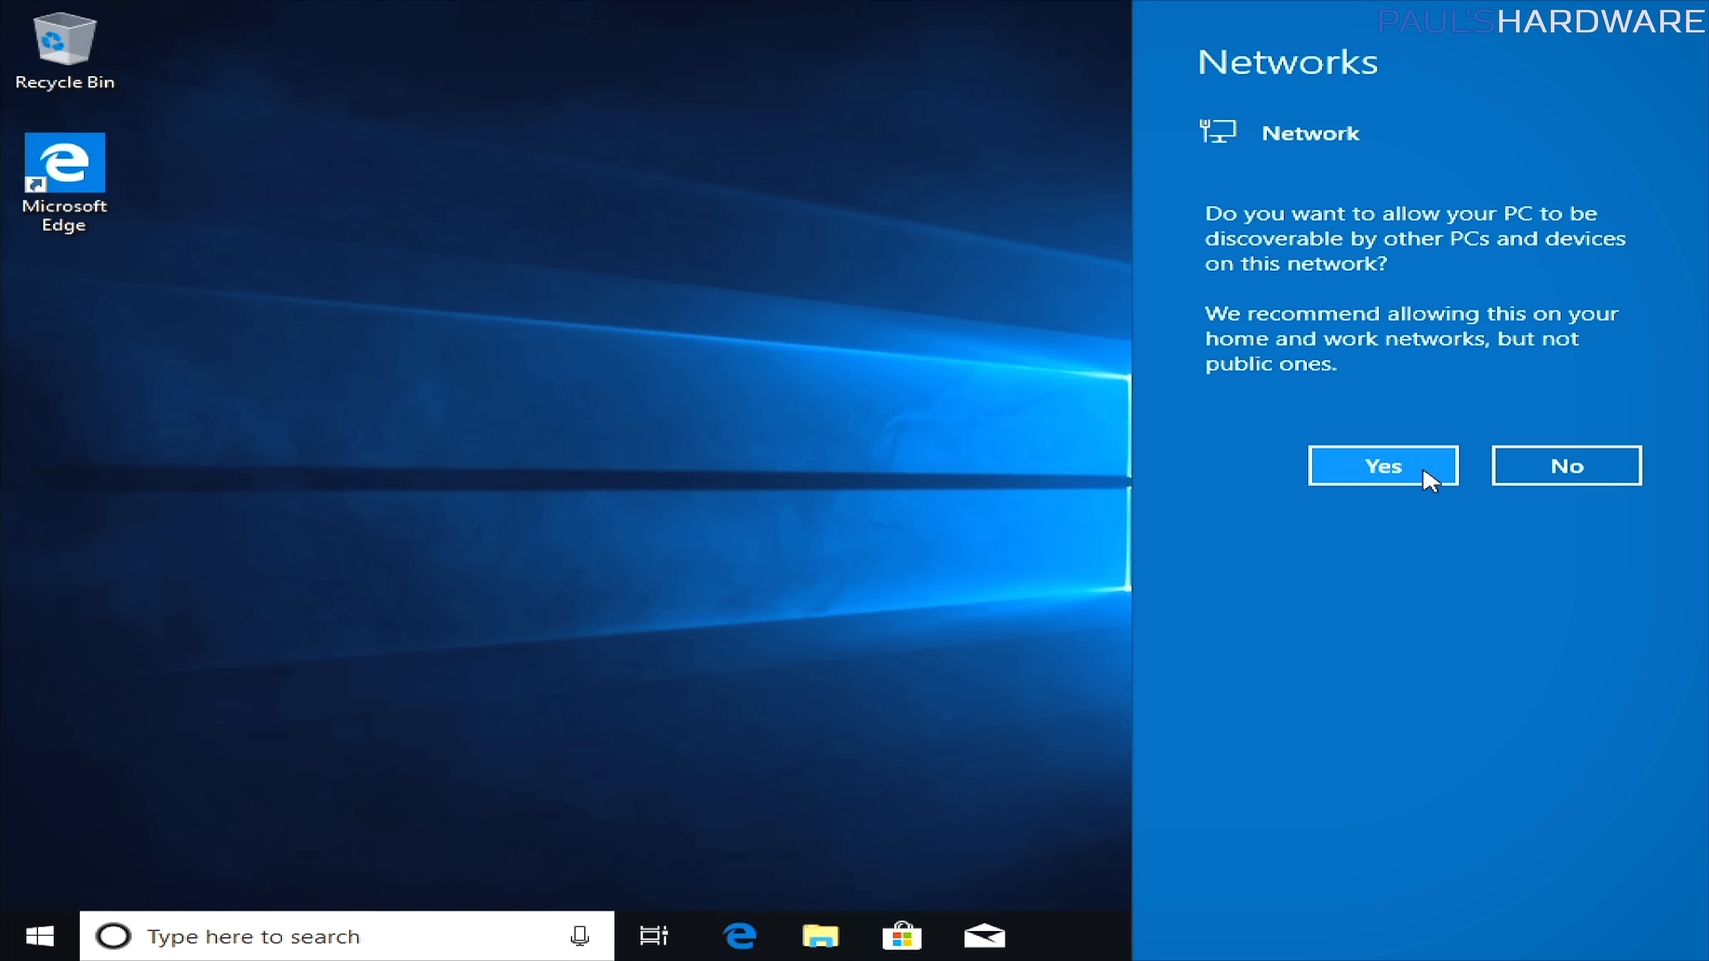
# Allow the PC to be discoverable on this network and bring up the Start menu.
pyautogui.click(1382, 466)
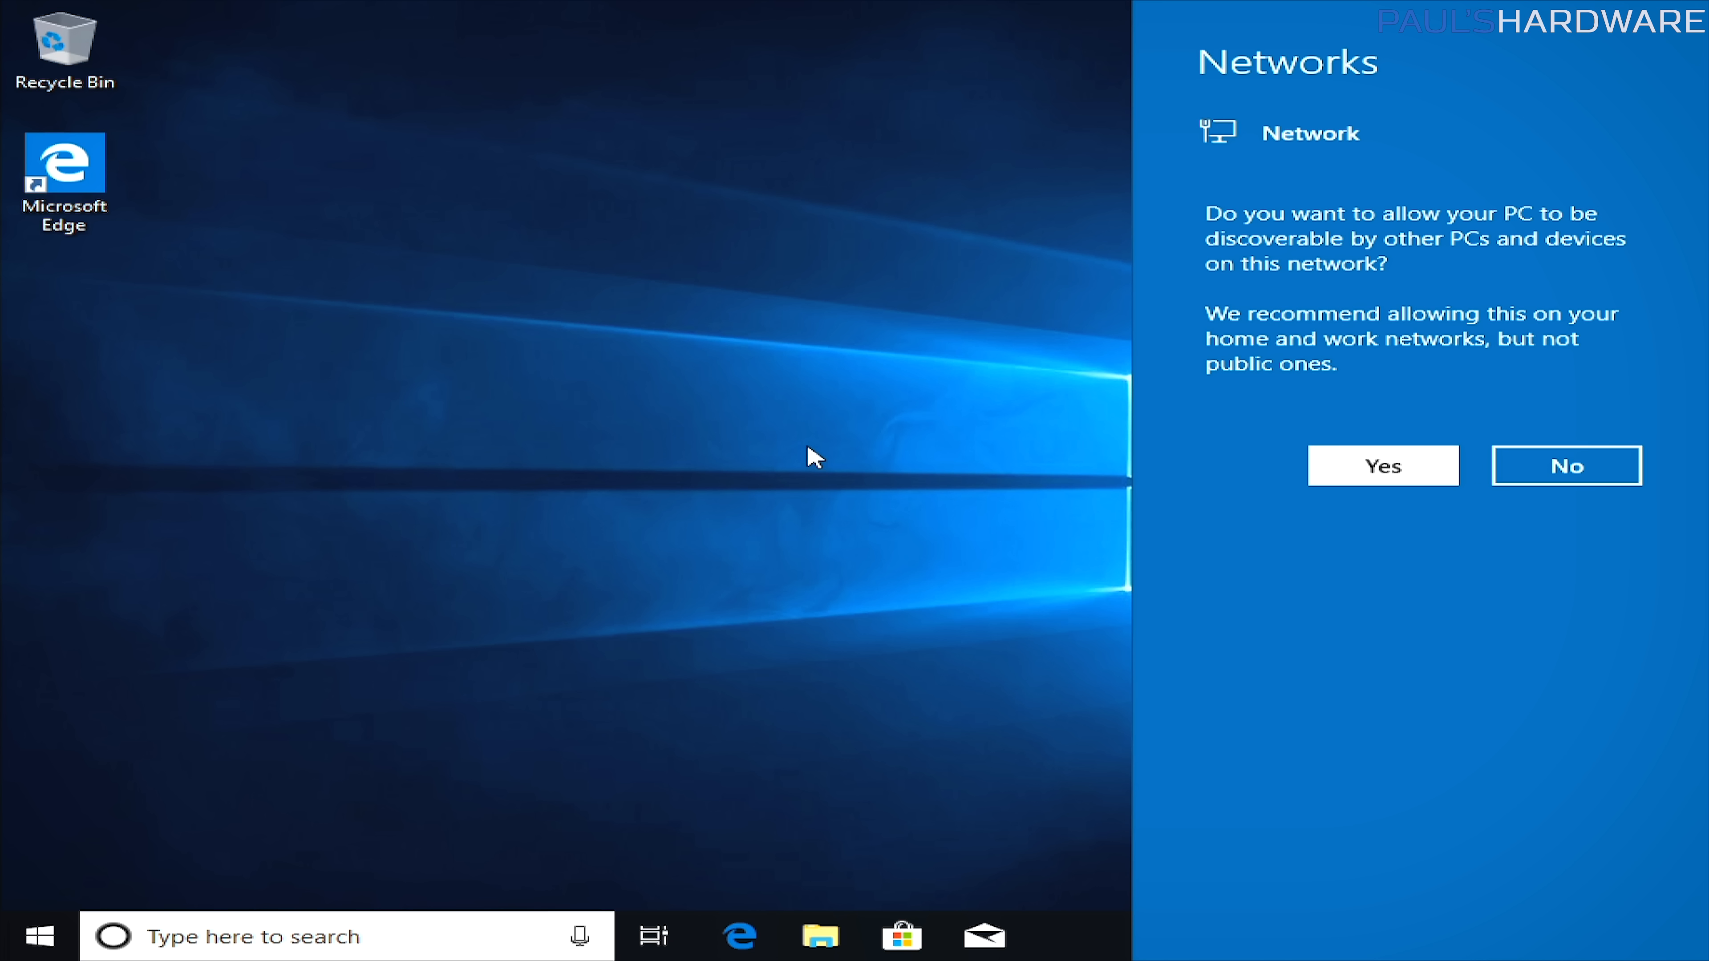
pyautogui.click(1379, 466)
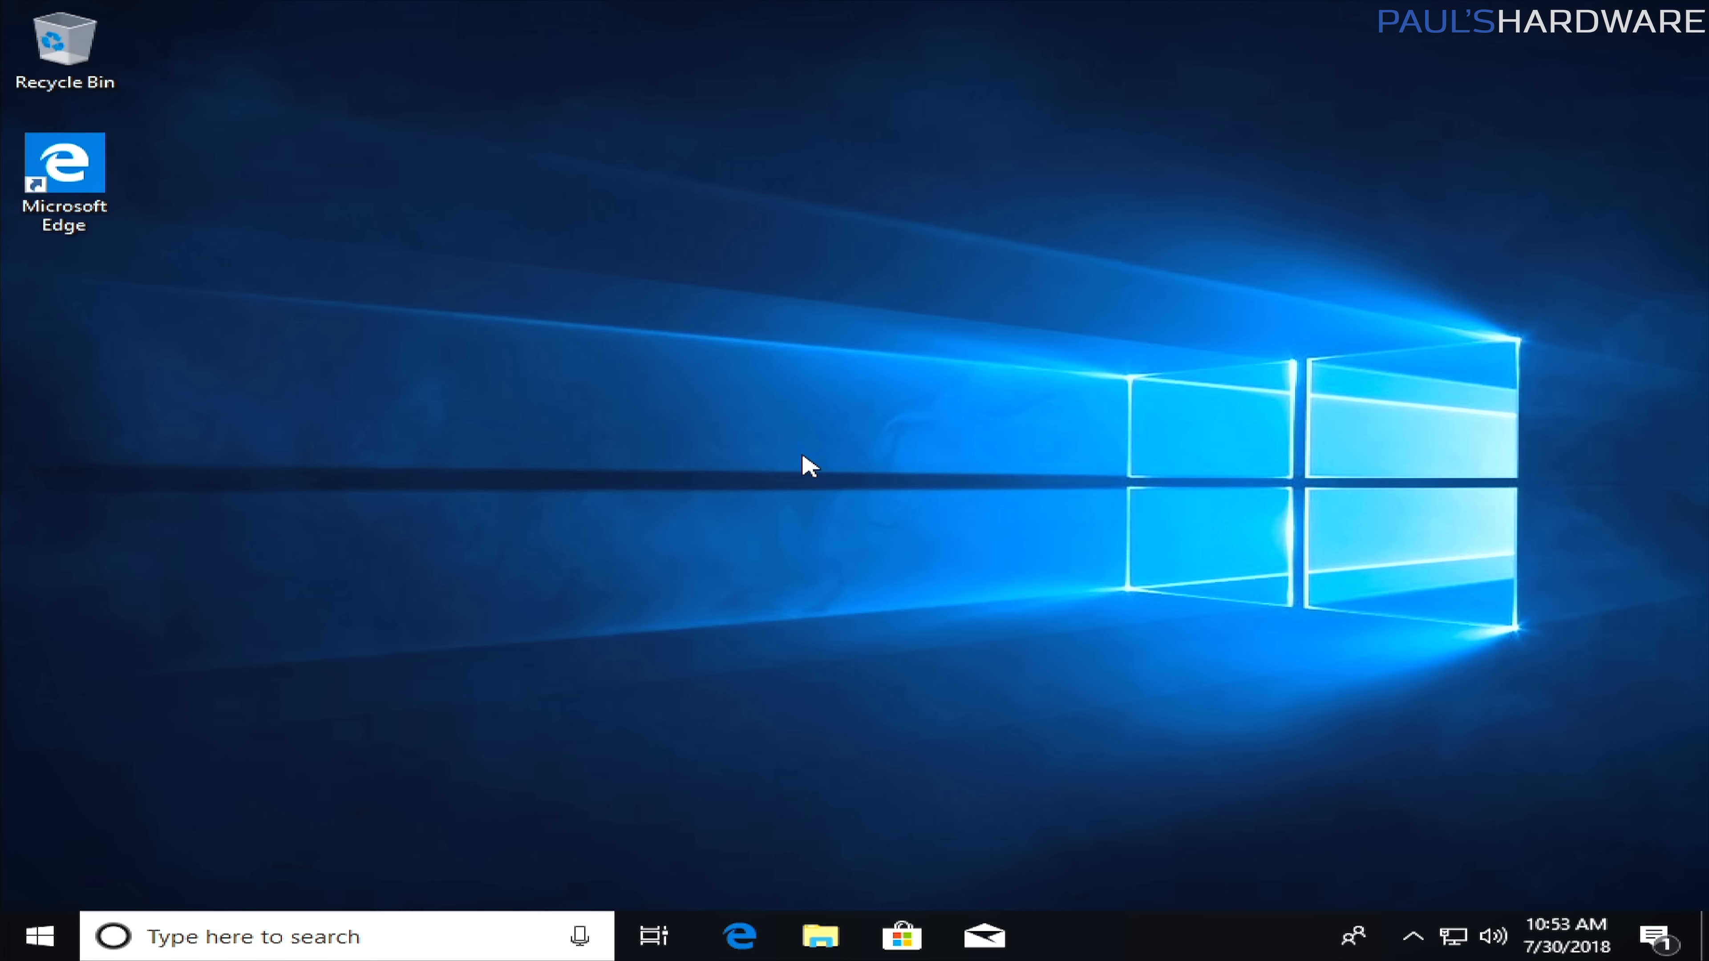
pyautogui.moveTo(1233, 861)
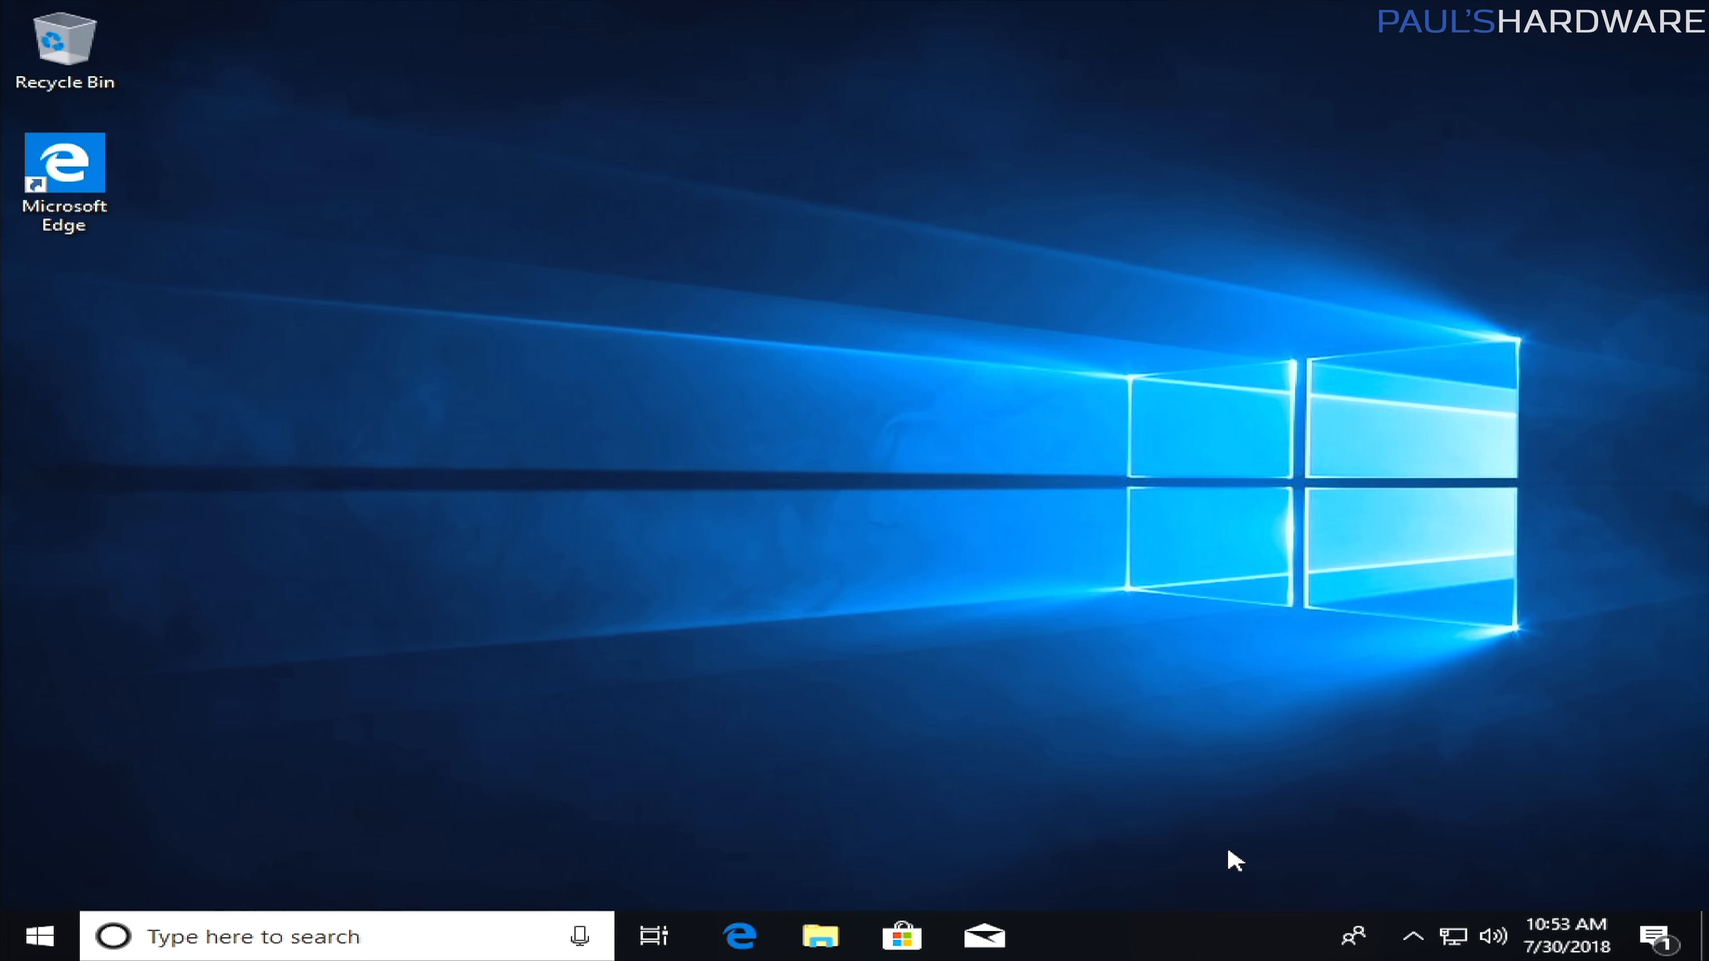
pyautogui.click(39, 935)
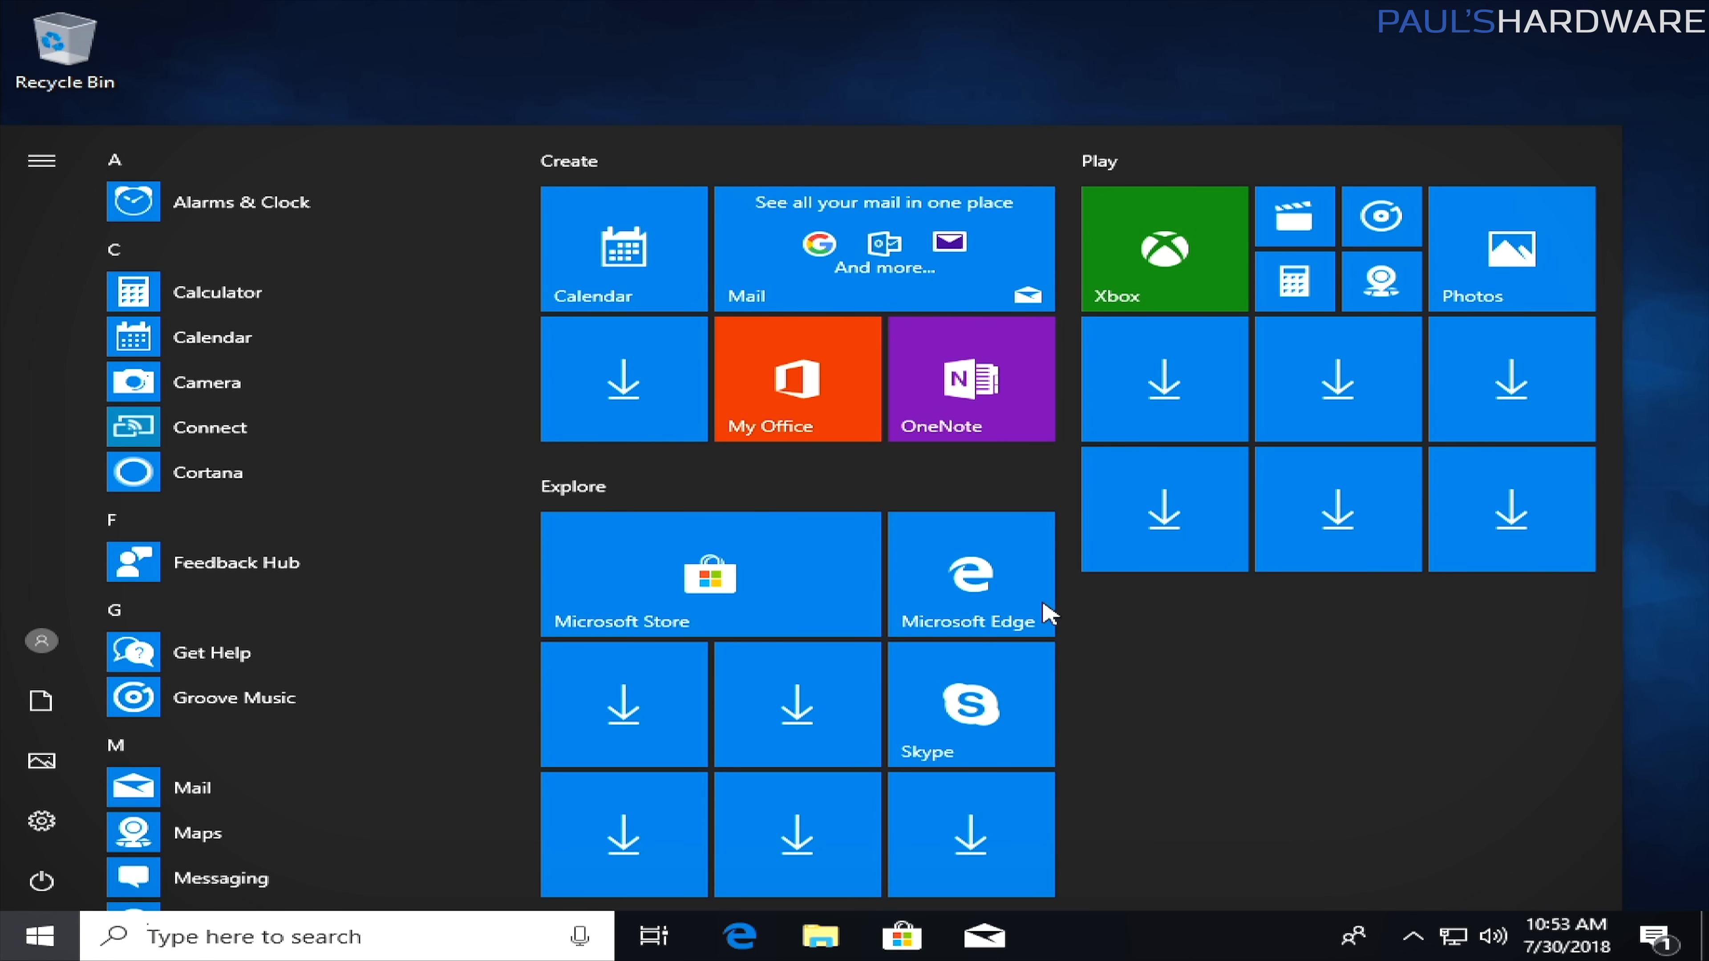
# Search 'upda' from Start, reach Windows Update and start checking for updates.
pyautogui.write('upda')
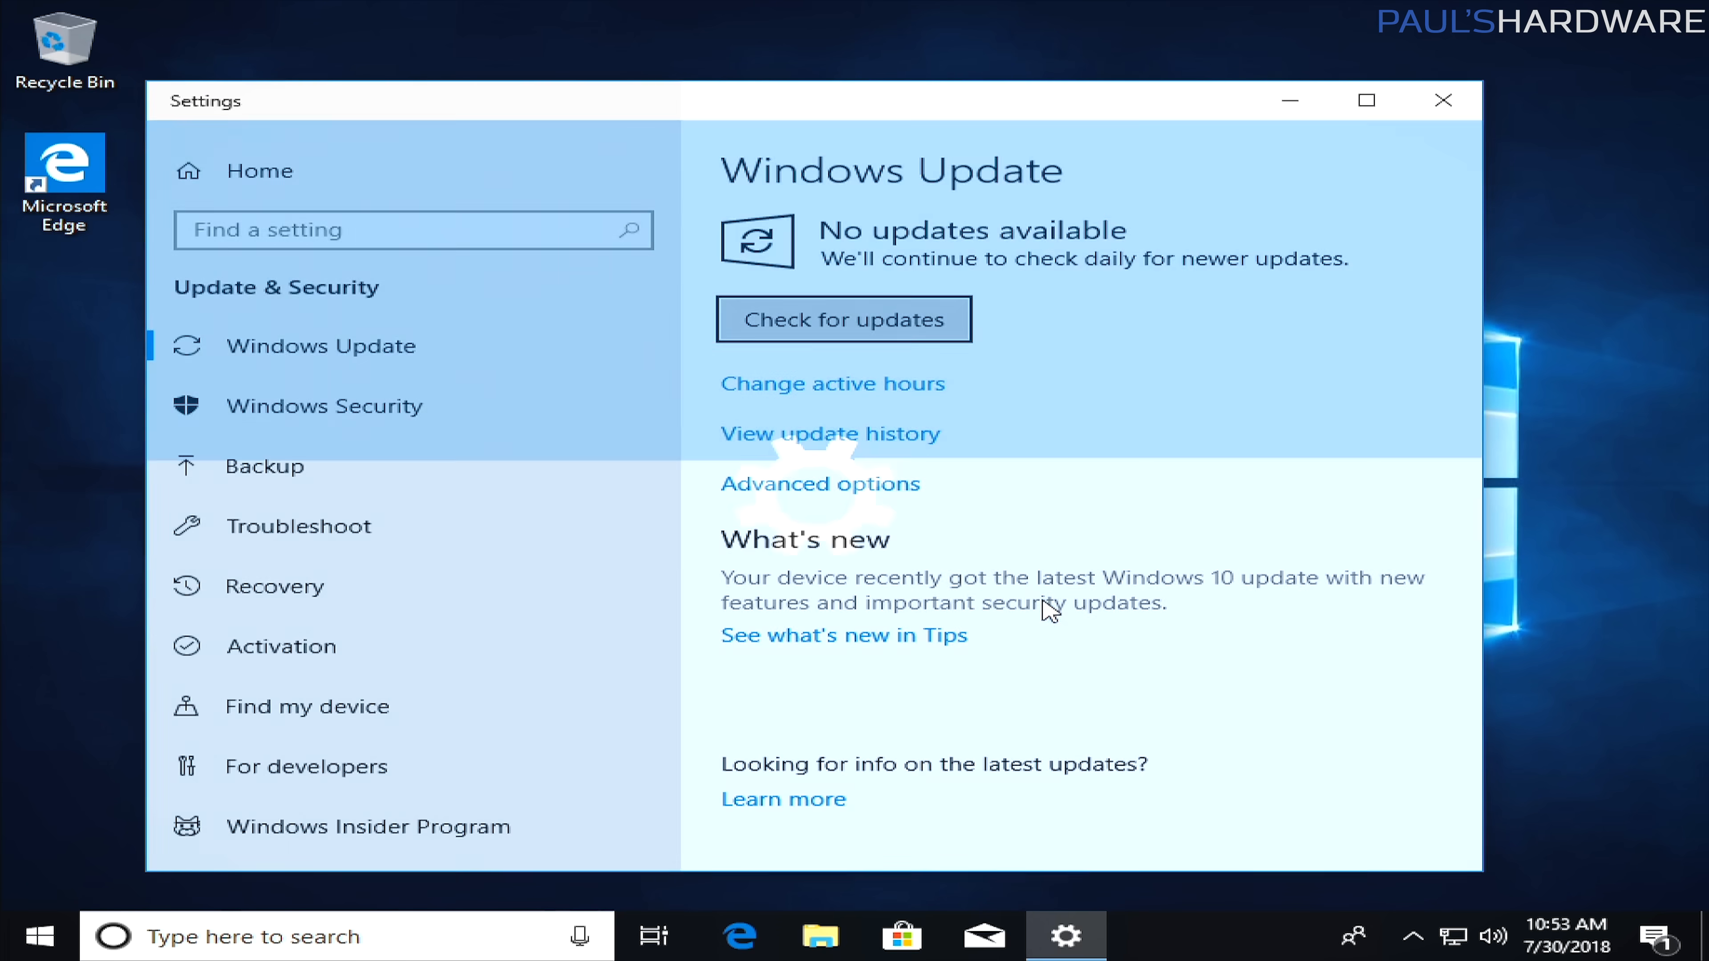
pyautogui.click(841, 319)
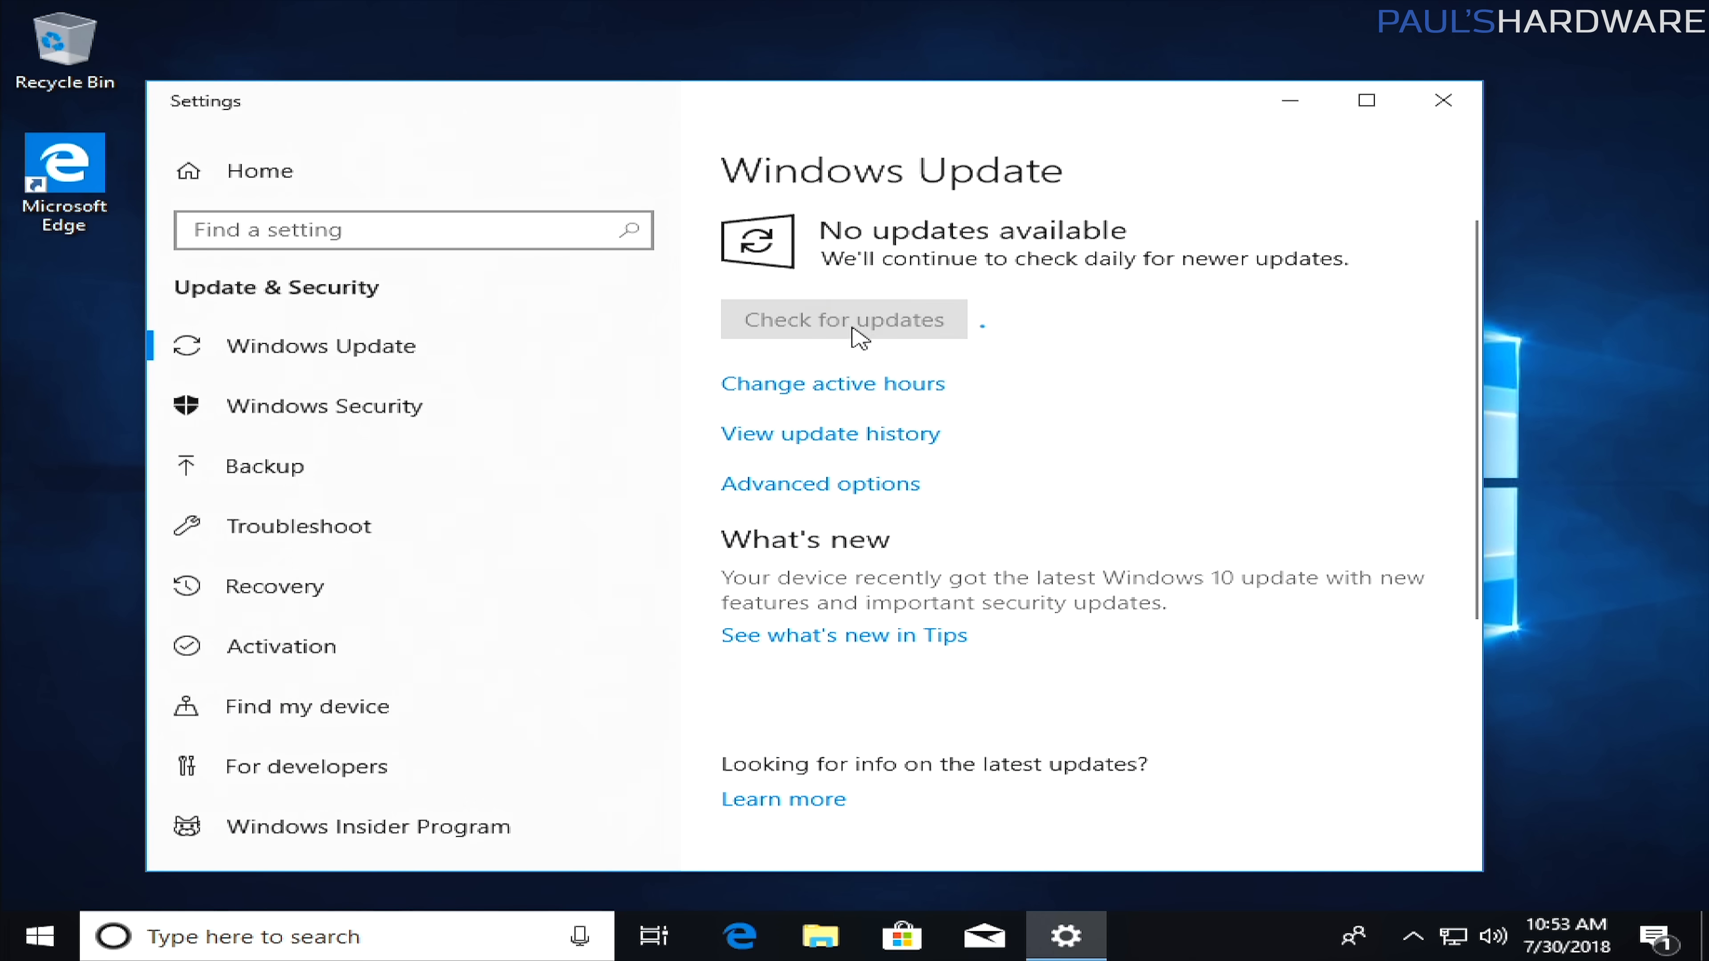
pyautogui.click(841, 320)
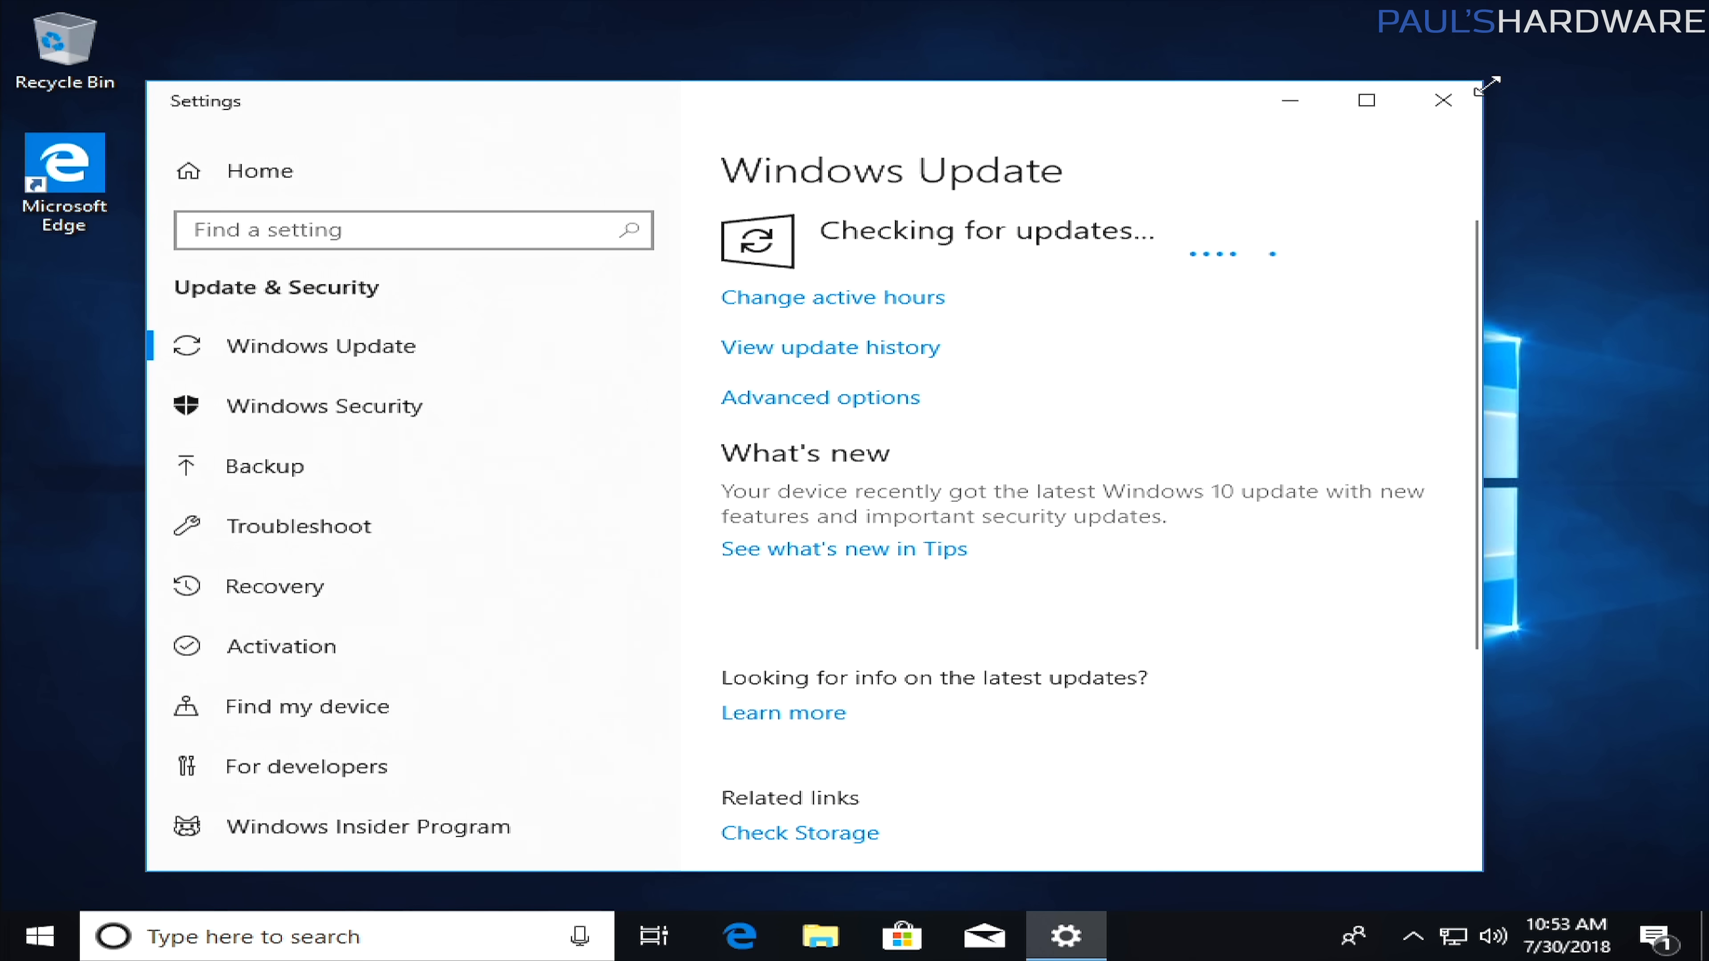